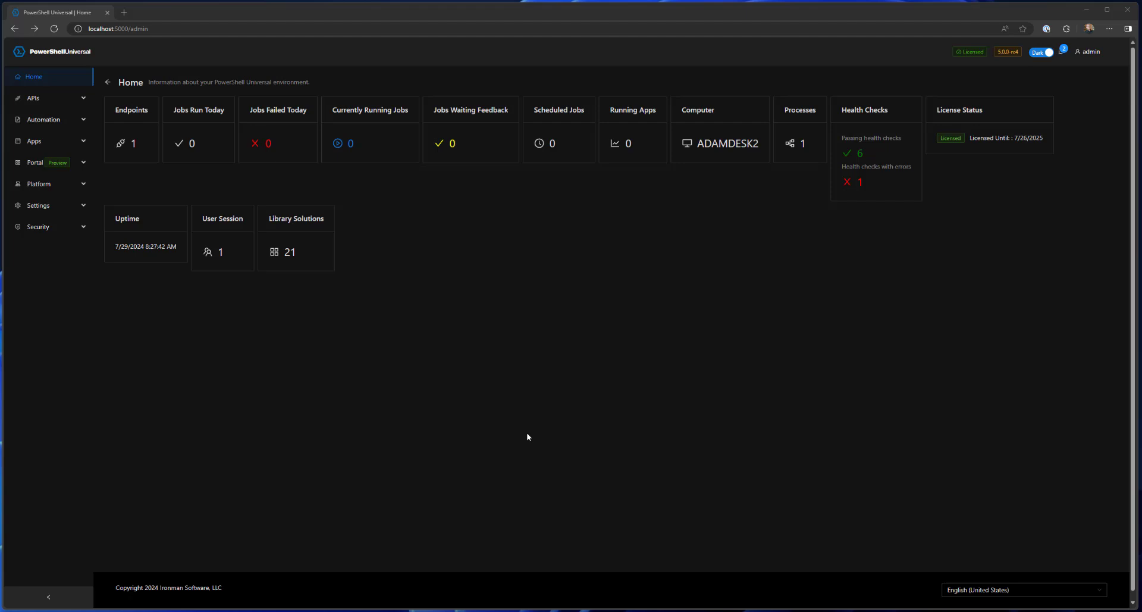
{"action": "mouse_move", "coordinate": [499, 421]}
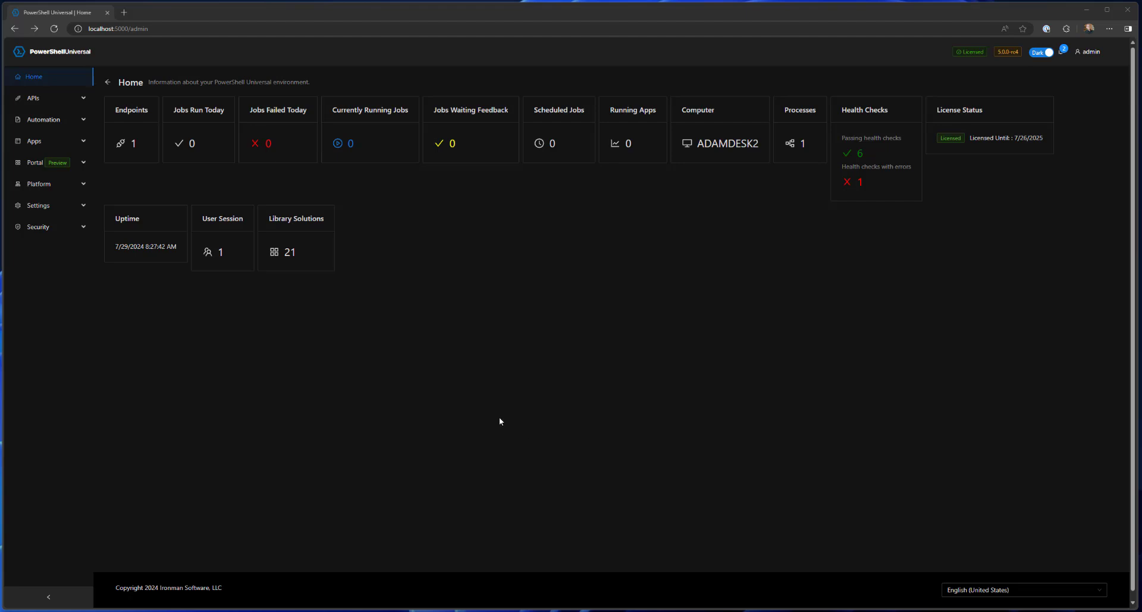
{"action": "mouse_move", "coordinate": [550, 384]}
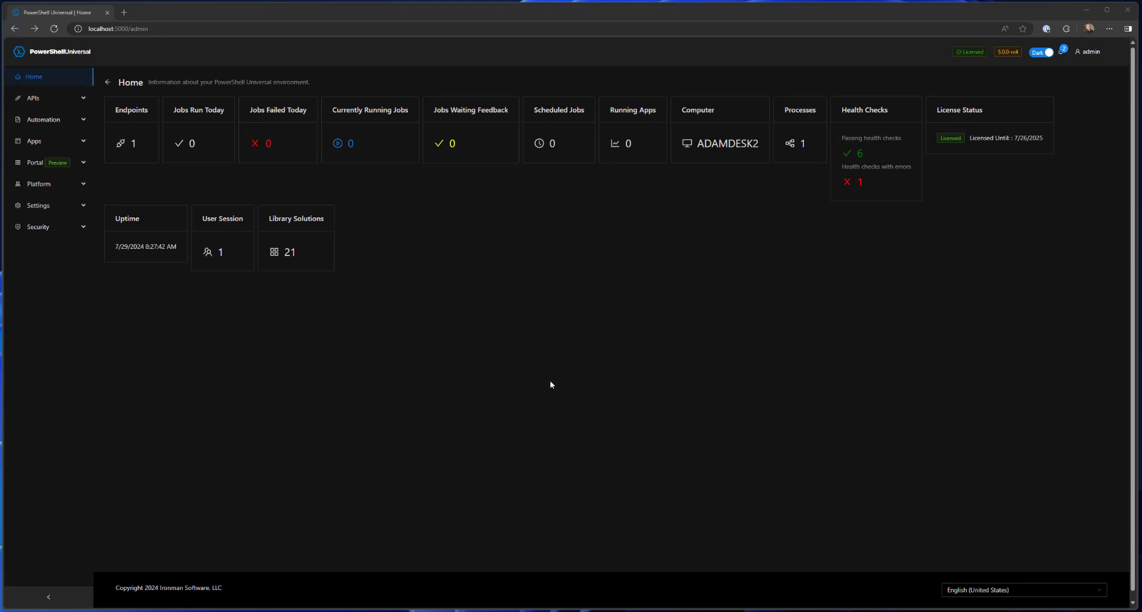
{"action": "mouse_move", "coordinate": [531, 477]}
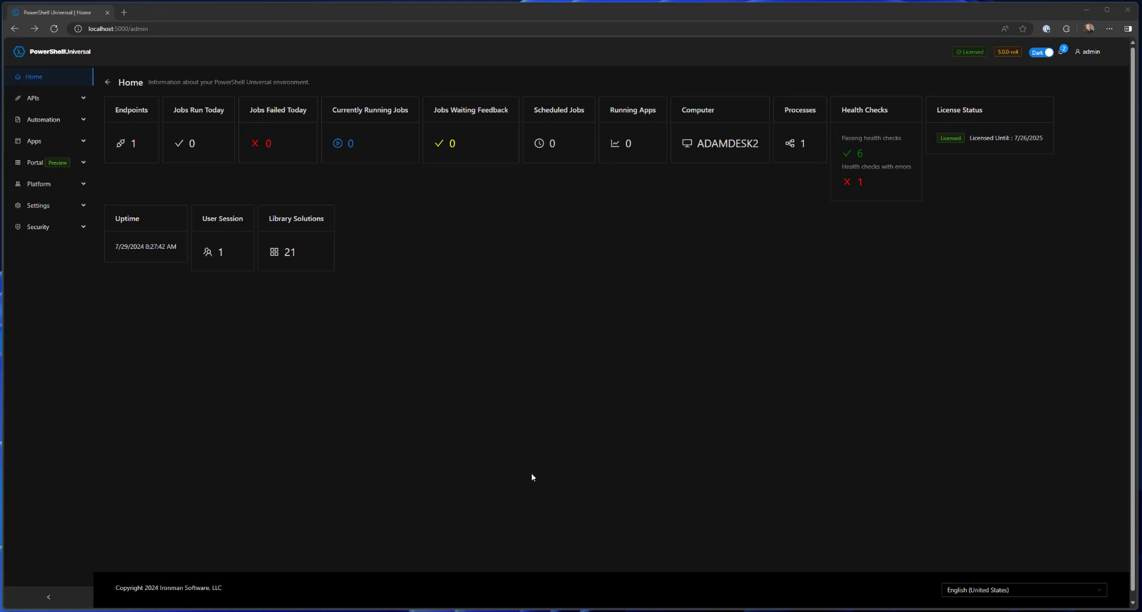
{"action": "mouse_move", "coordinate": [523, 470]}
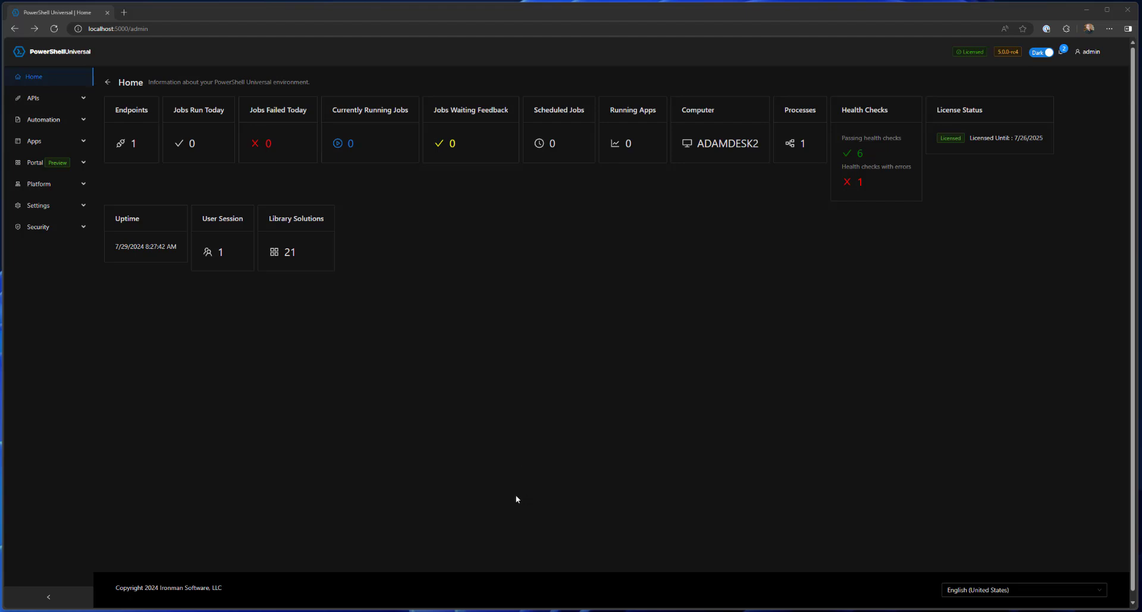
{"action": "mouse_move", "coordinate": [530, 510]}
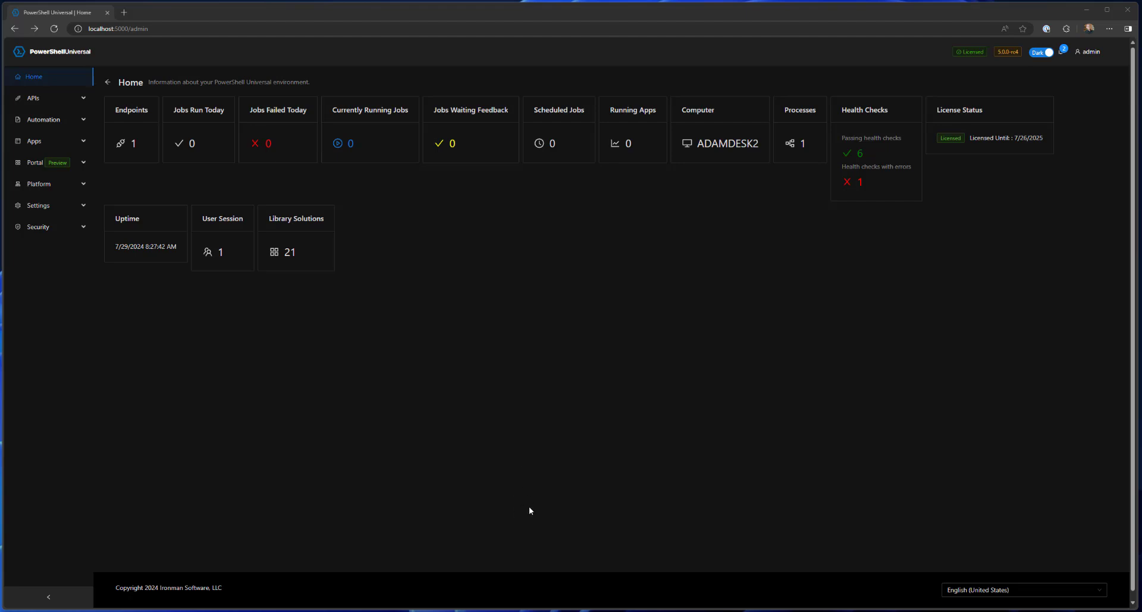
{"action": "mouse_move", "coordinate": [630, 489]}
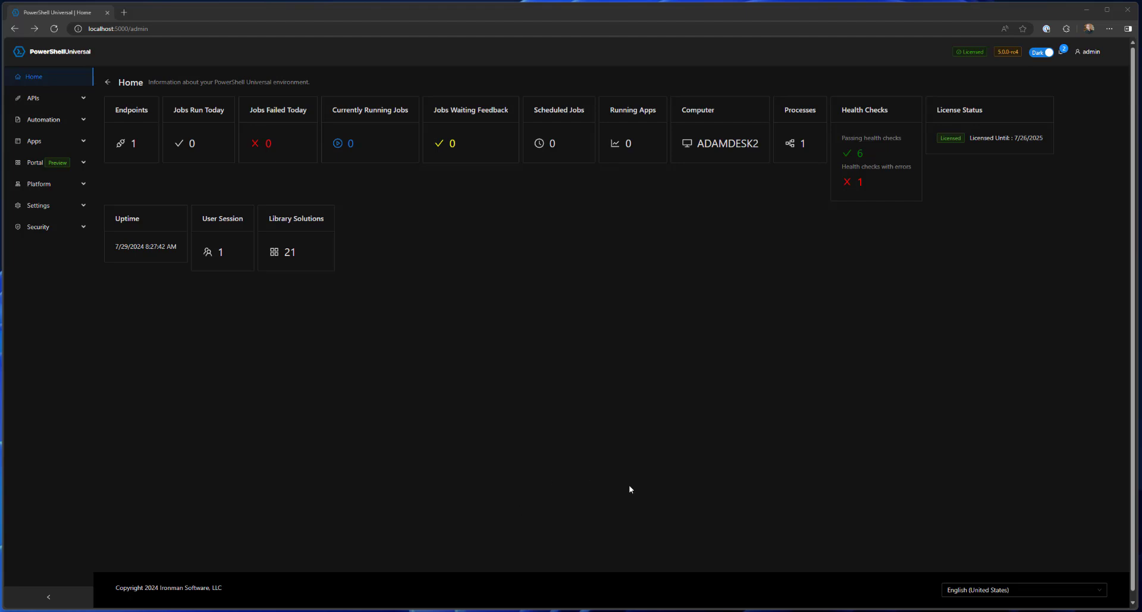
{"action": "mouse_move", "coordinate": [653, 488]}
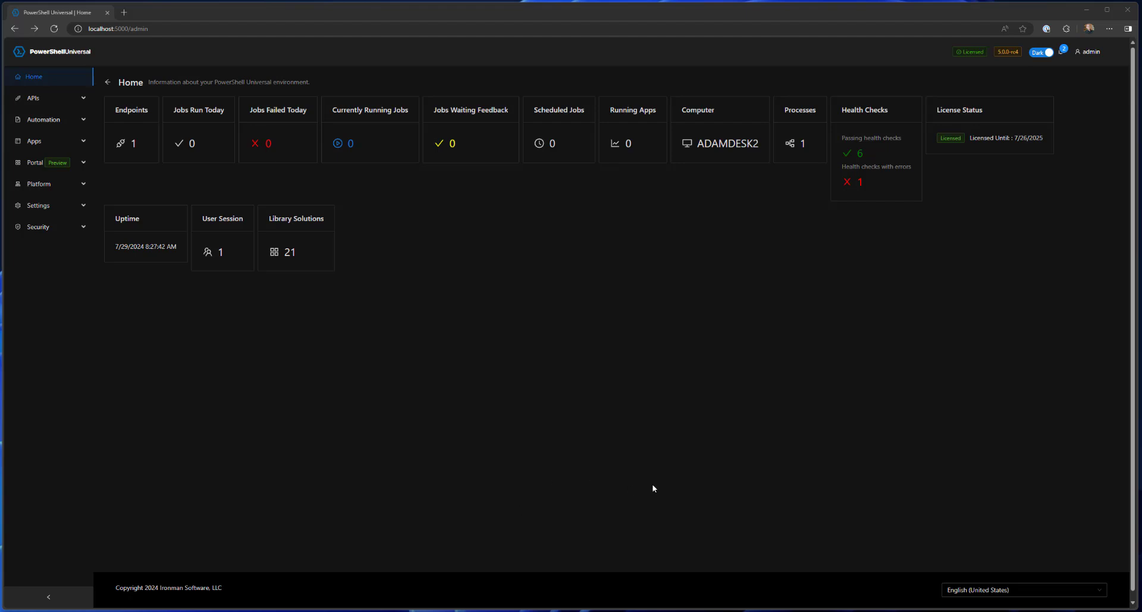
{"action": "mouse_move", "coordinate": [650, 480]}
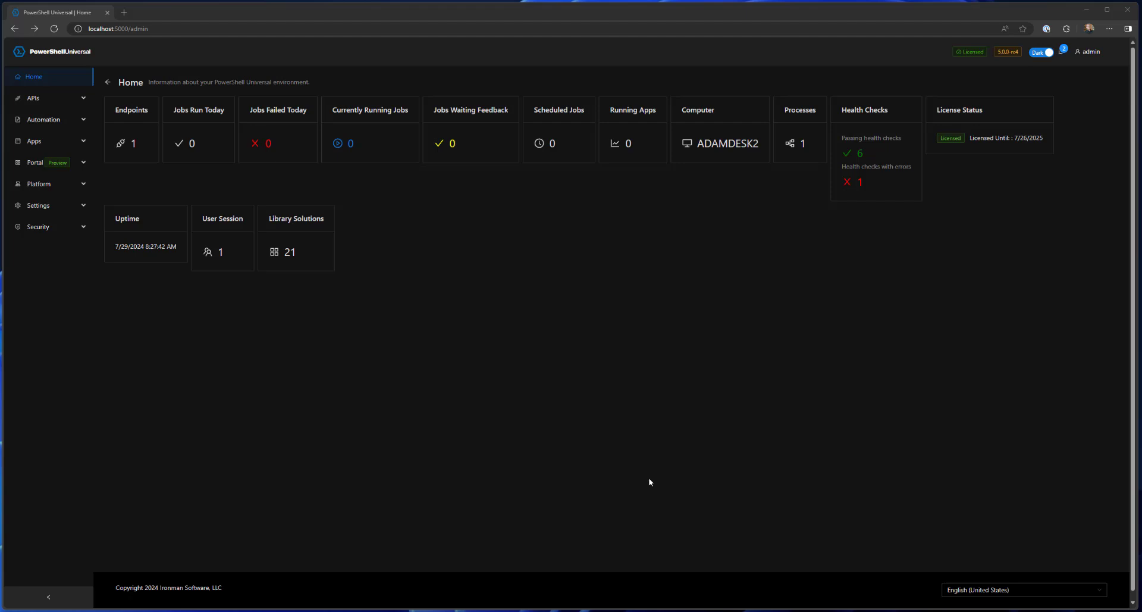
{"action": "mouse_move", "coordinate": [718, 322]}
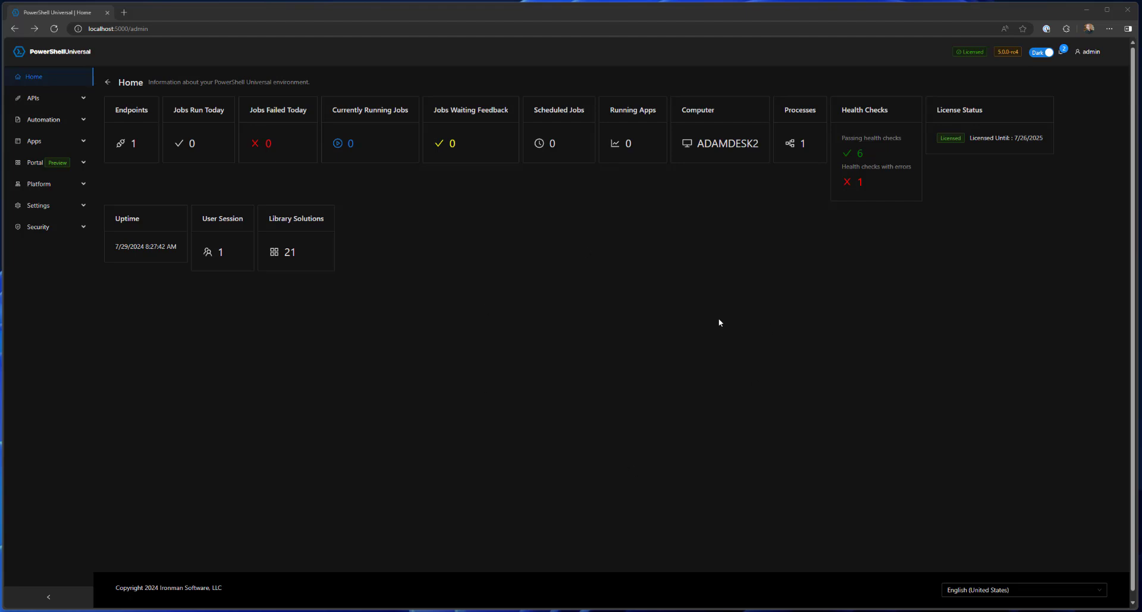
{"action": "mouse_move", "coordinate": [695, 335]}
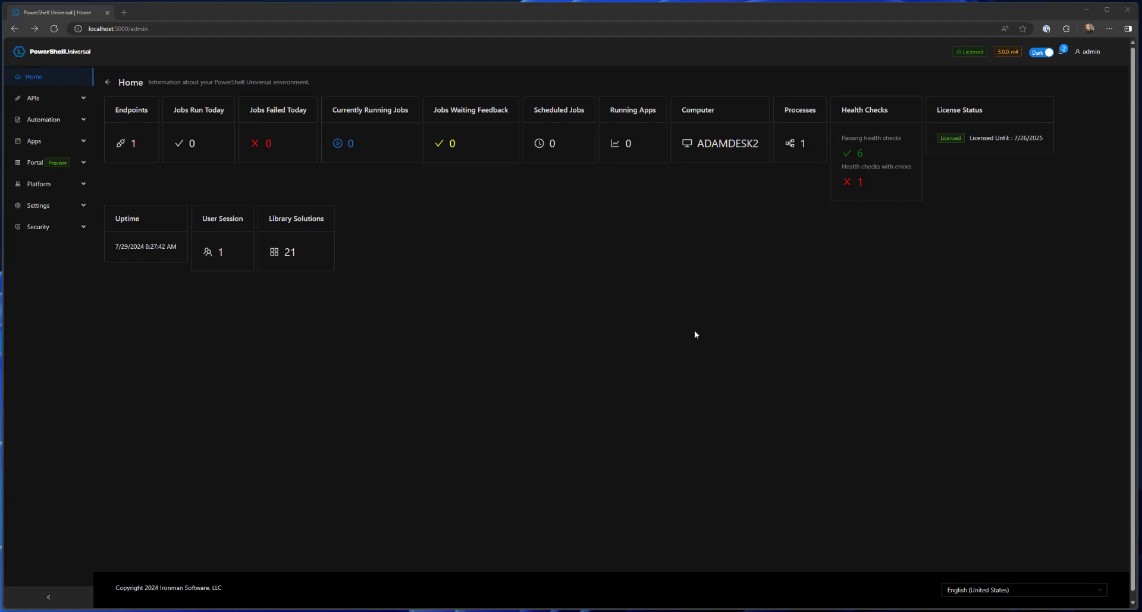
{"action": "mouse_move", "coordinate": [696, 332]}
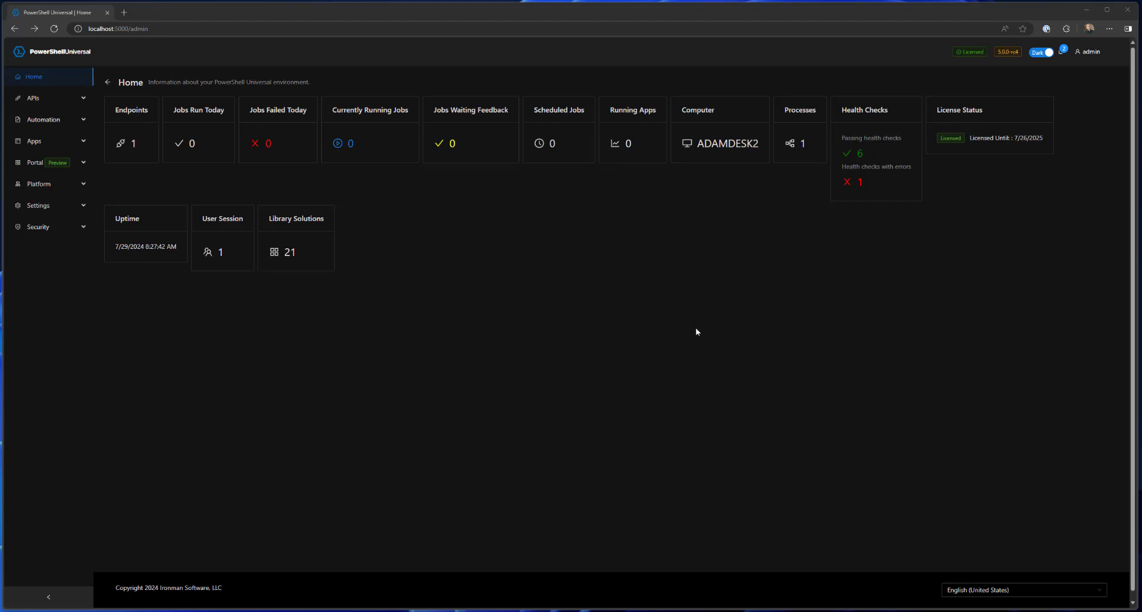
{"action": "mouse_move", "coordinate": [439, 425]}
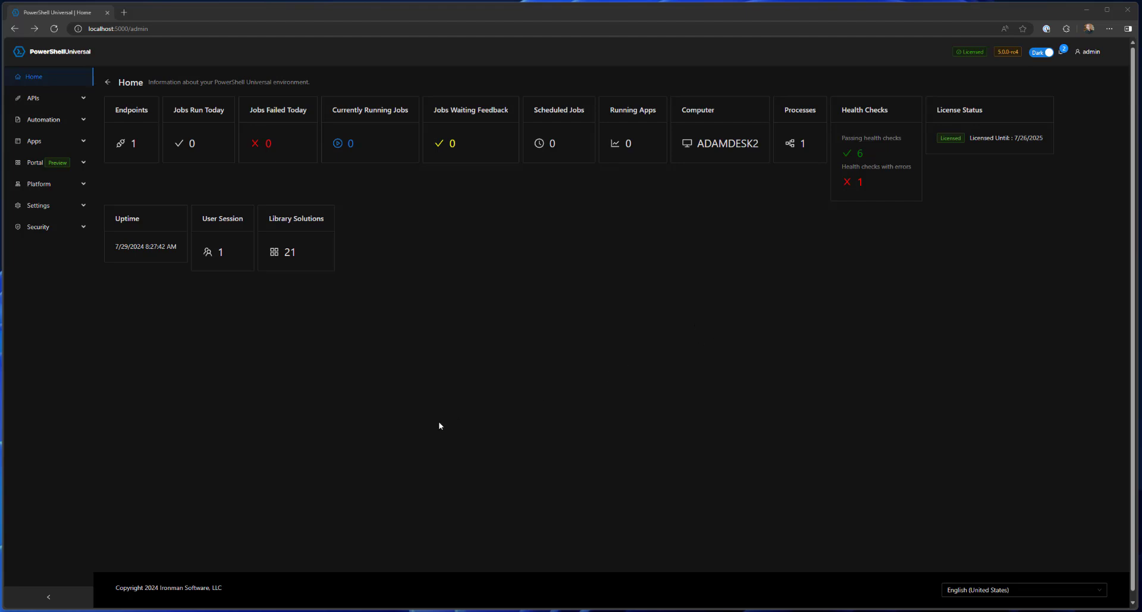
{"action": "mouse_move", "coordinate": [65, 240]}
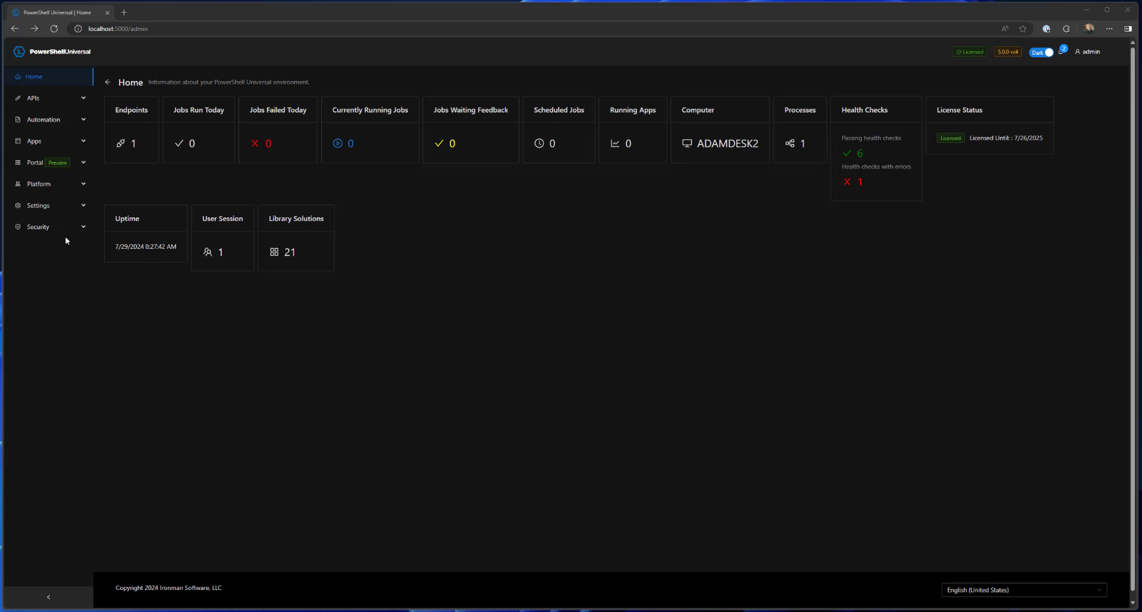
Bring up Security Roles and inspect the Administrator and Reader roles' permissions
{"action": "left_click", "coordinate": [37, 206]}
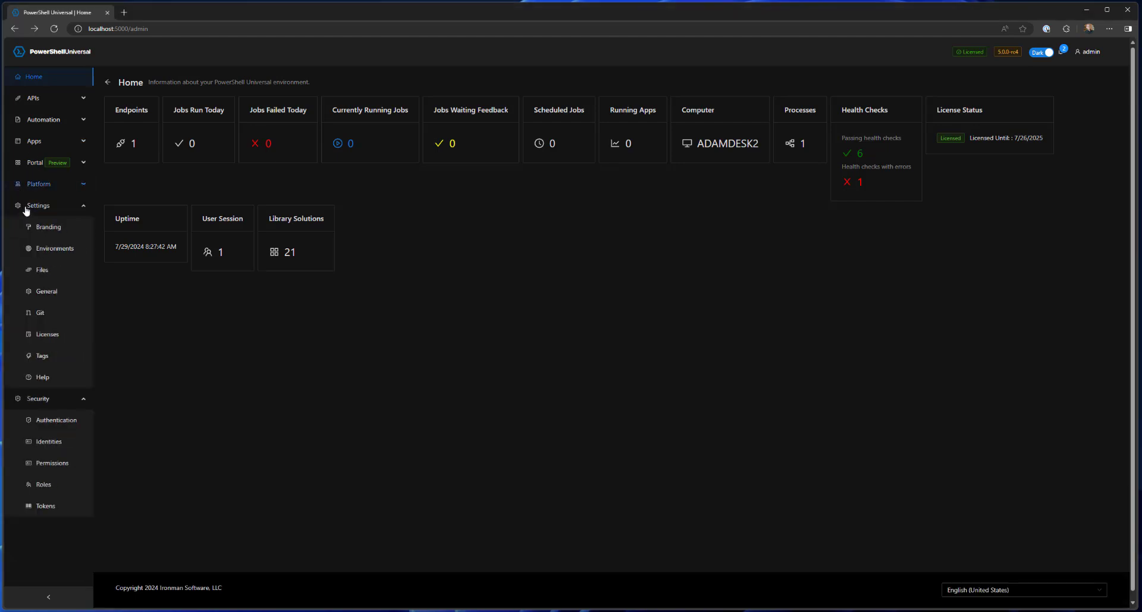
{"action": "left_click", "coordinate": [38, 205]}
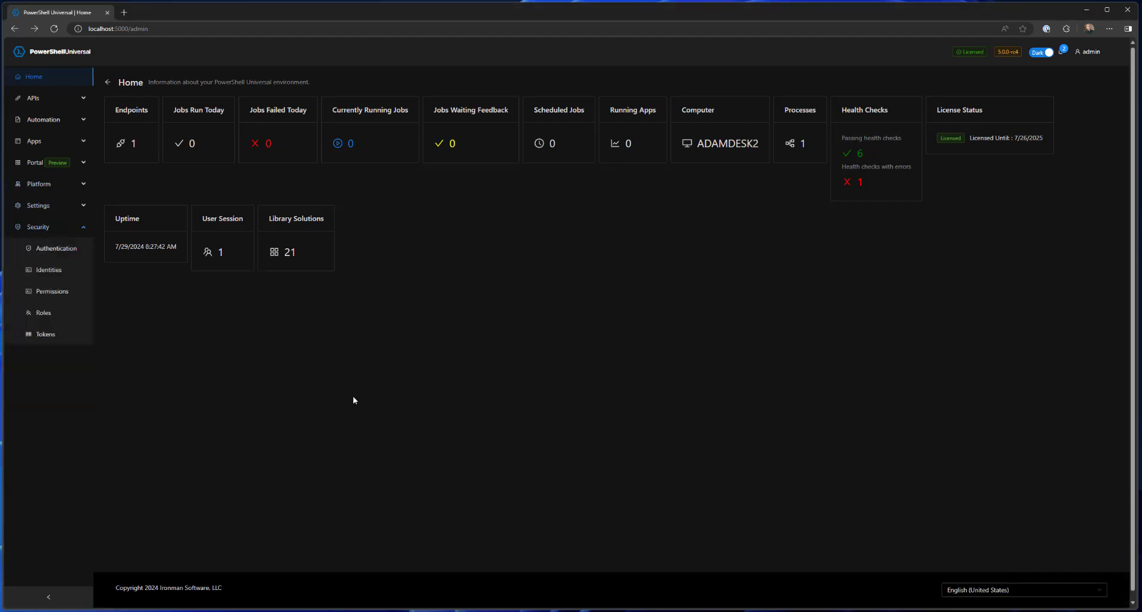
{"action": "left_click", "coordinate": [43, 313]}
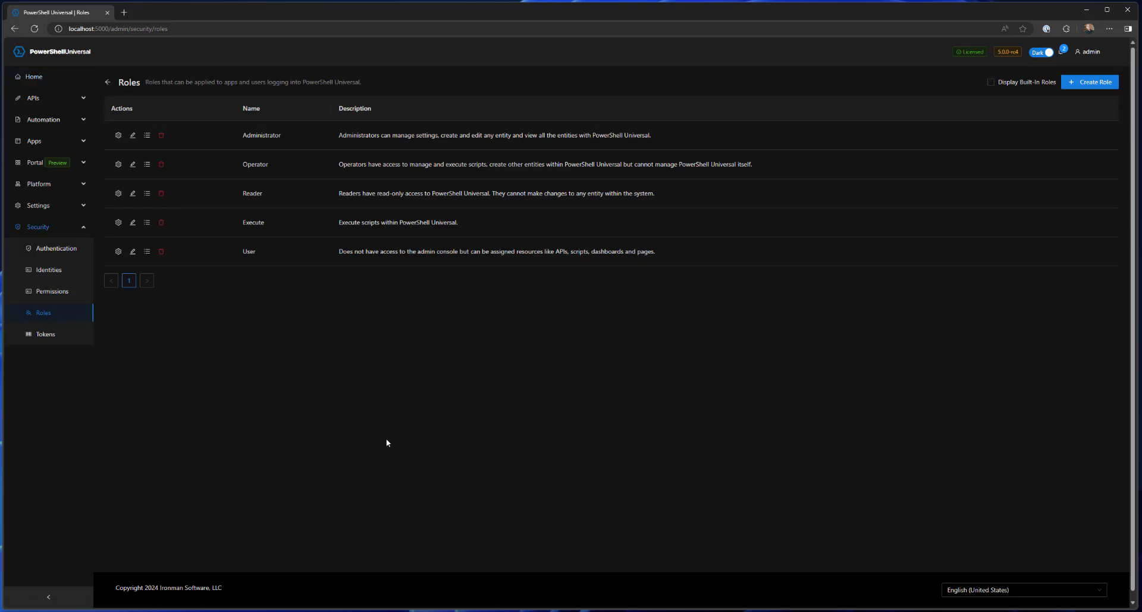
{"action": "mouse_move", "coordinate": [147, 135]}
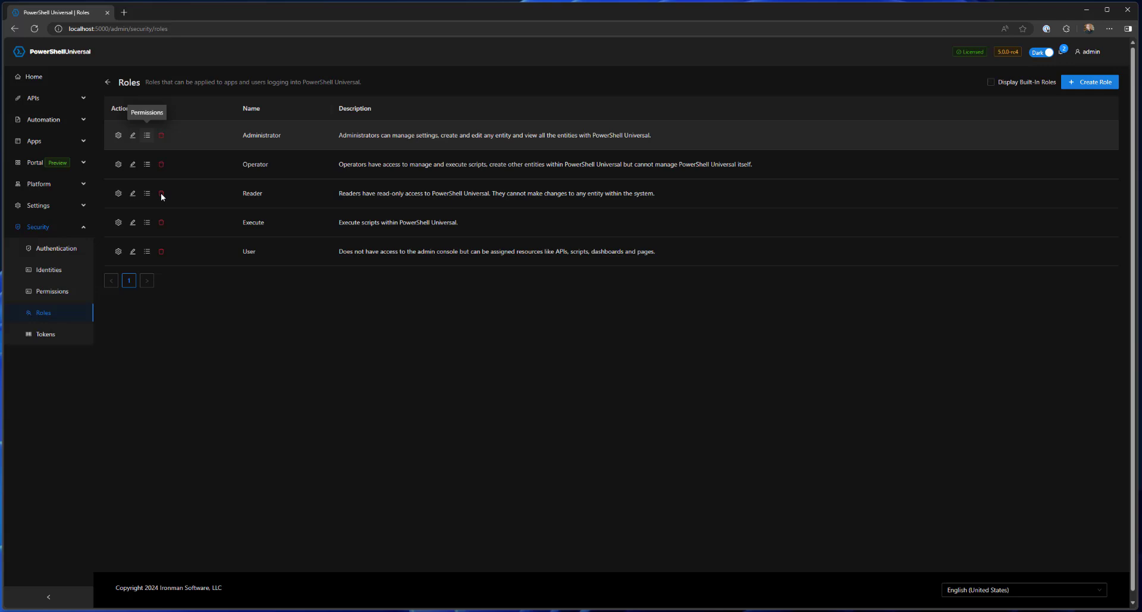
{"action": "left_click", "coordinate": [147, 135]}
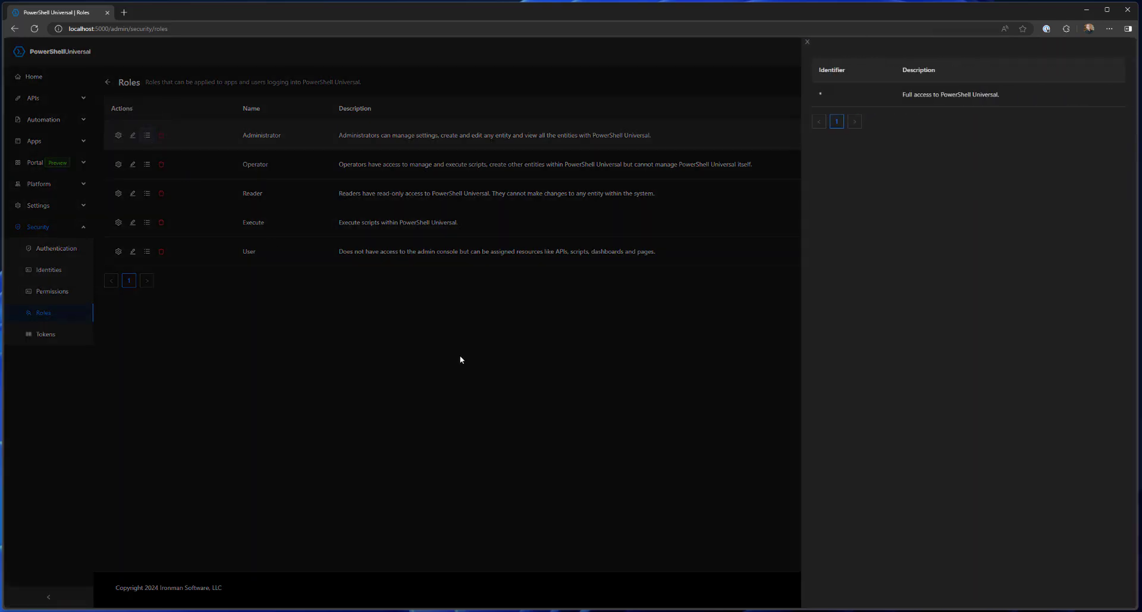
{"action": "mouse_move", "coordinate": [918, 368]}
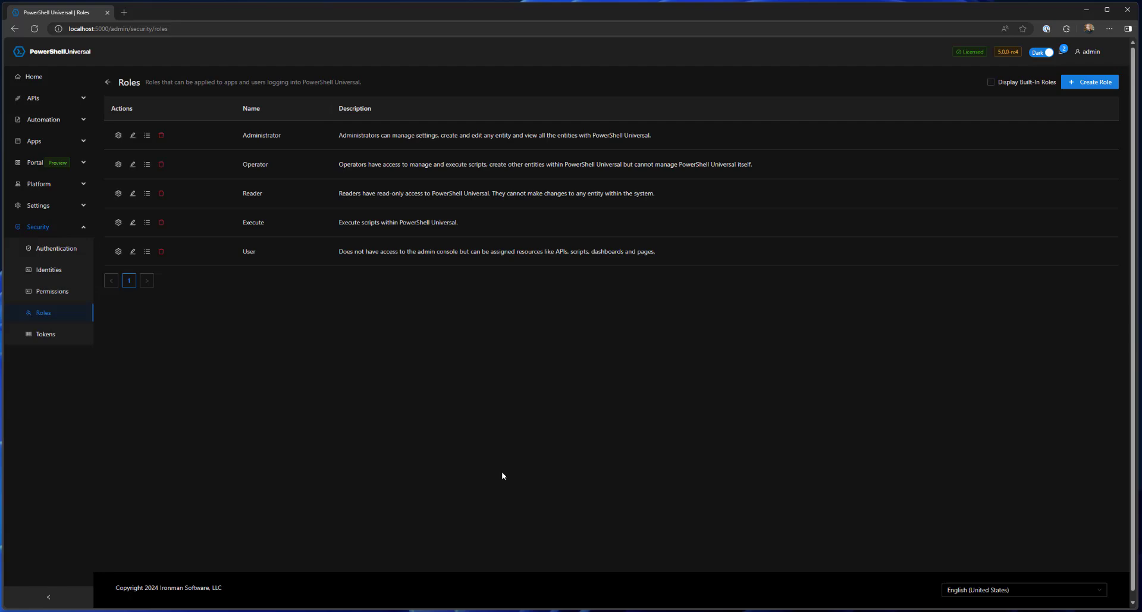
{"action": "mouse_move", "coordinate": [145, 193]}
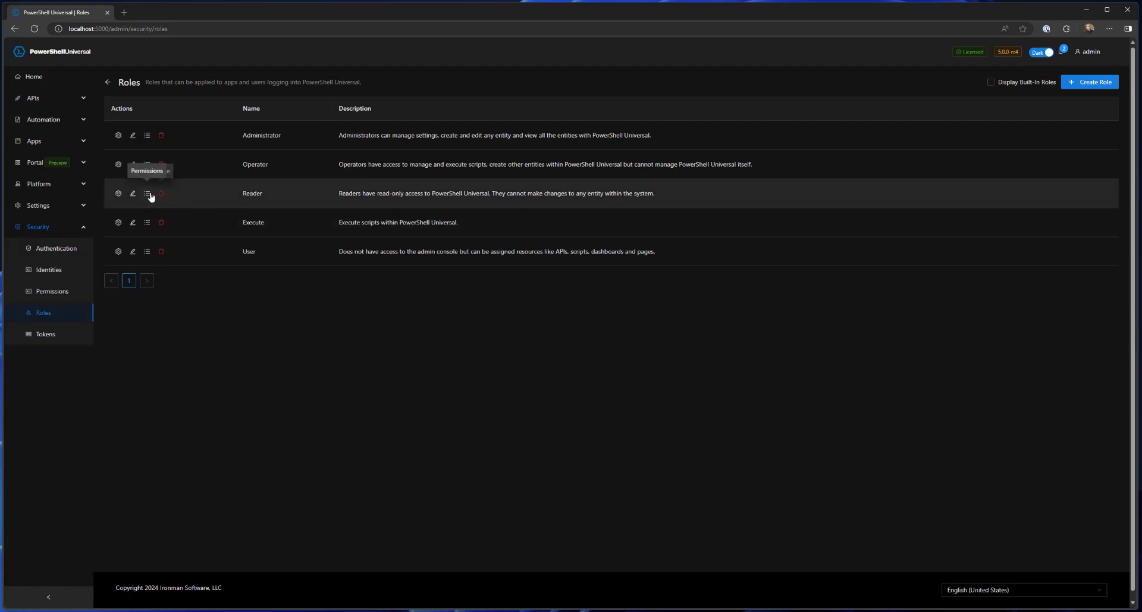
{"action": "left_click", "coordinate": [147, 194]}
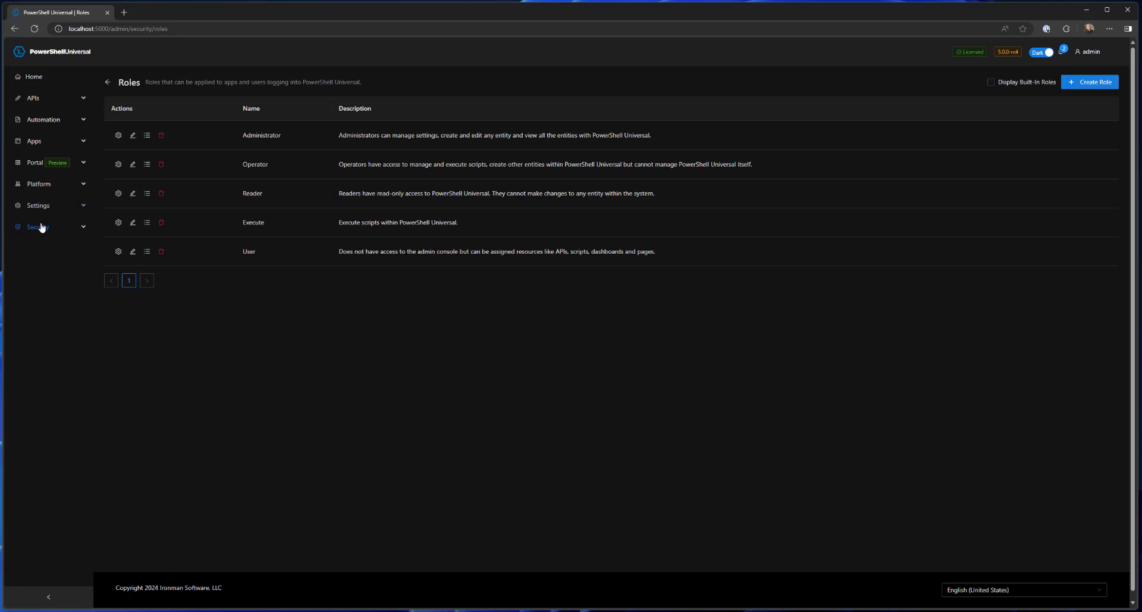
{"action": "left_click", "coordinate": [48, 269]}
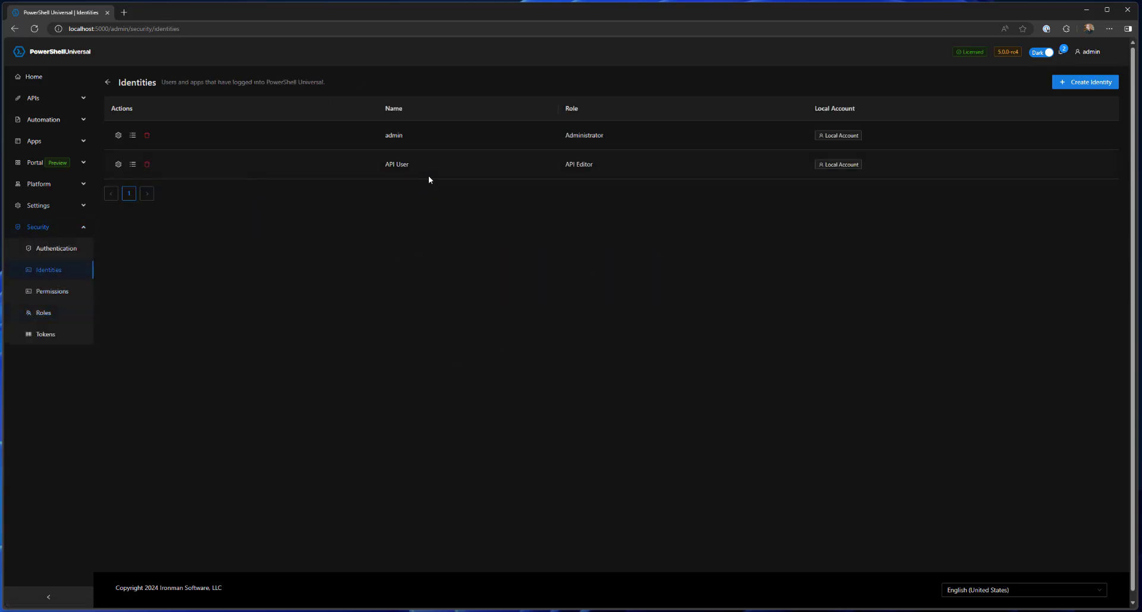
{"action": "double_click", "coordinate": [578, 164]}
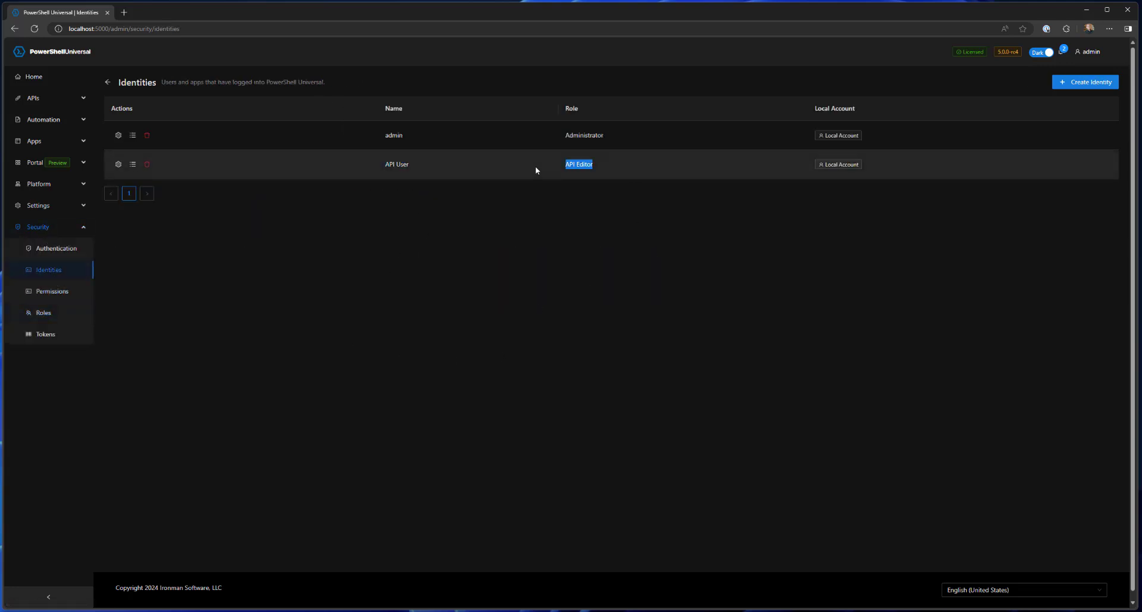
{"action": "mouse_move", "coordinate": [596, 350]}
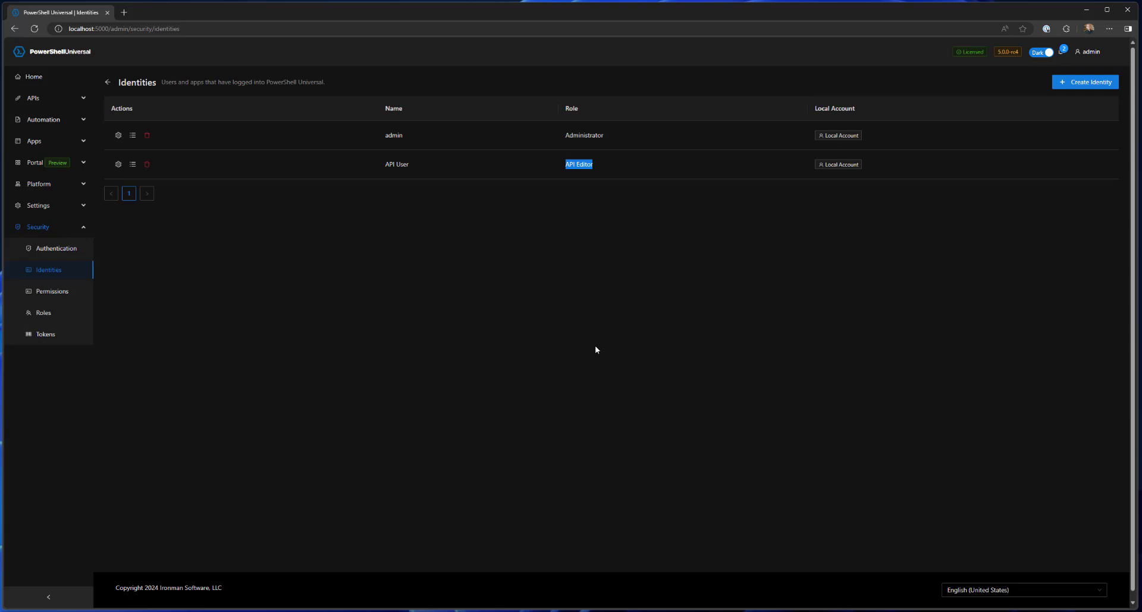
{"action": "mouse_move", "coordinate": [392, 325]}
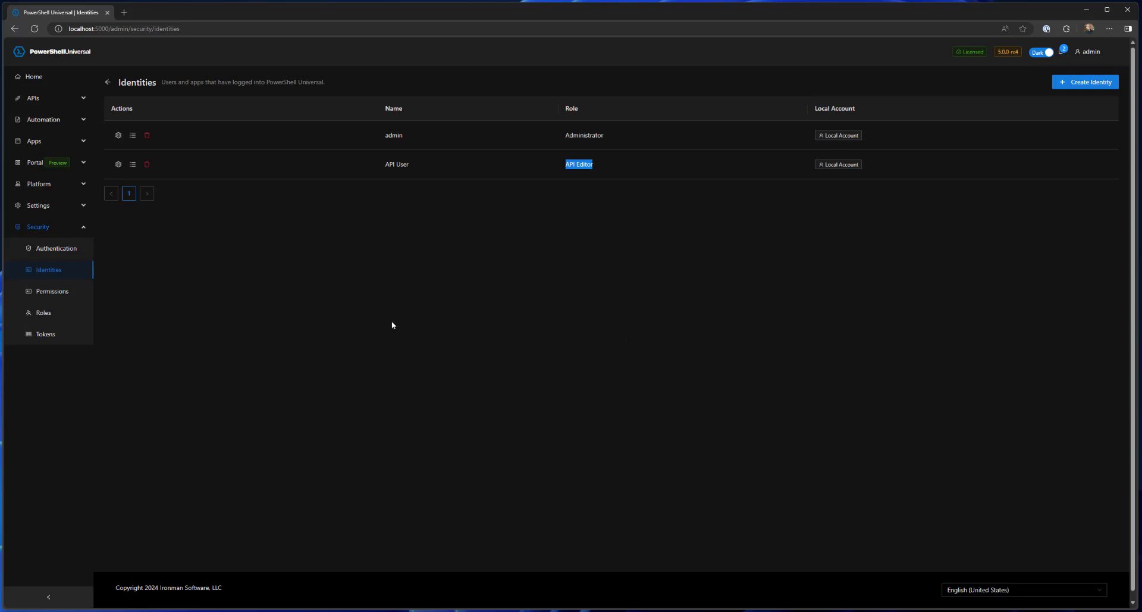
{"action": "left_click", "coordinate": [42, 313]}
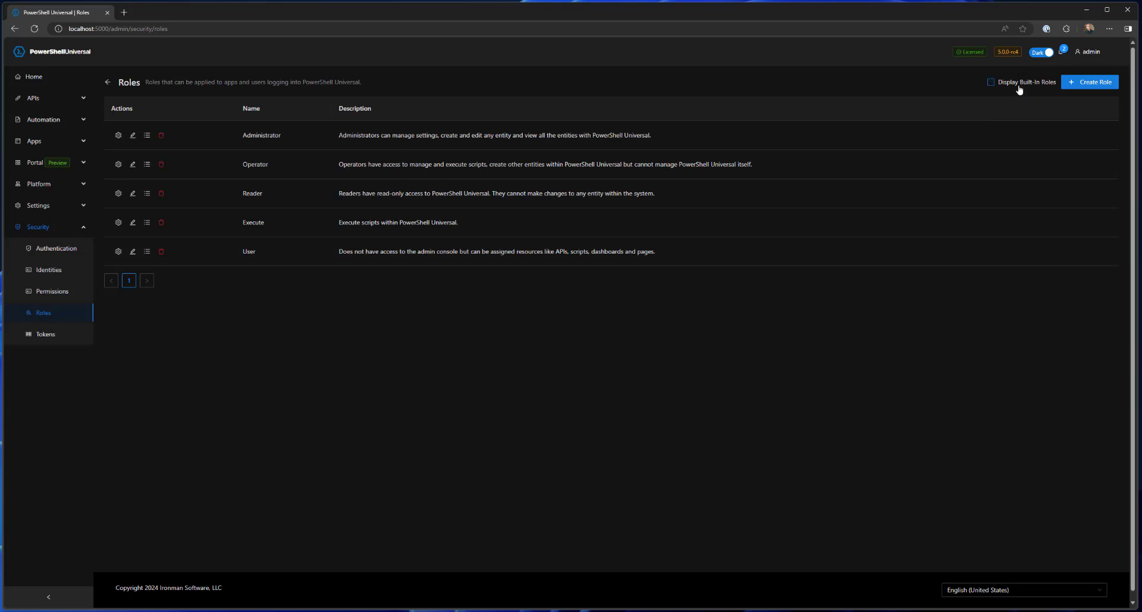
{"action": "left_click", "coordinate": [991, 82]}
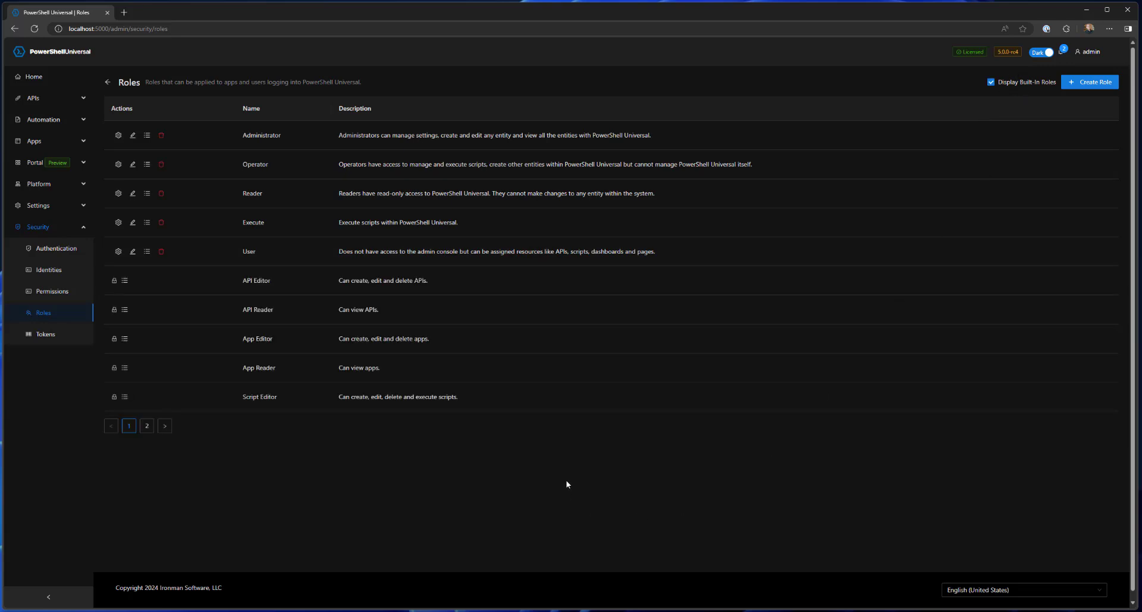
{"action": "mouse_move", "coordinate": [551, 479]}
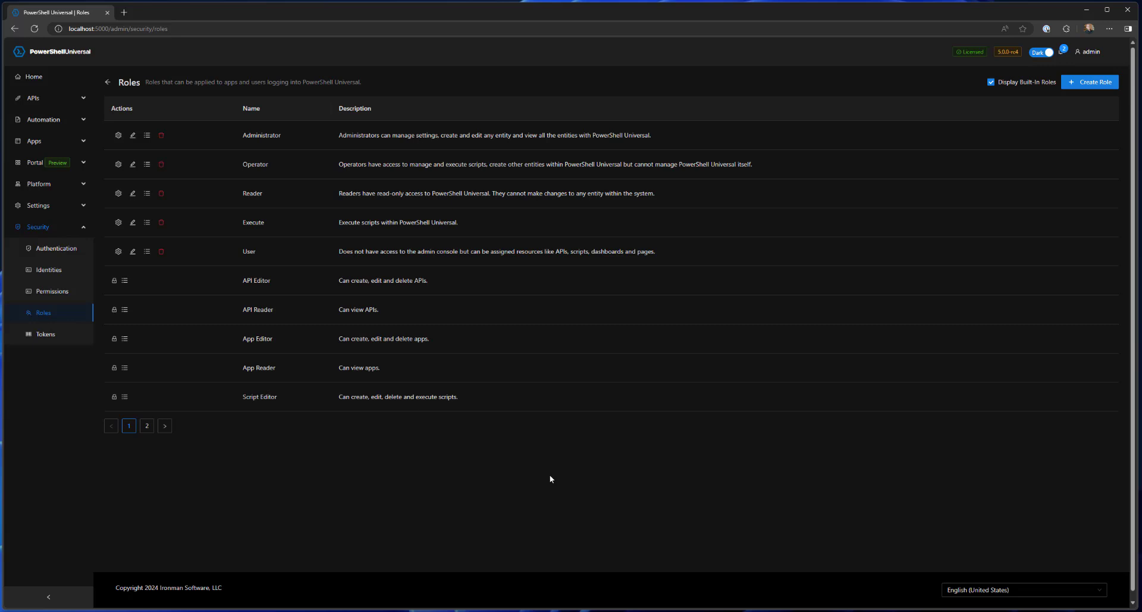
{"action": "mouse_move", "coordinate": [545, 483]}
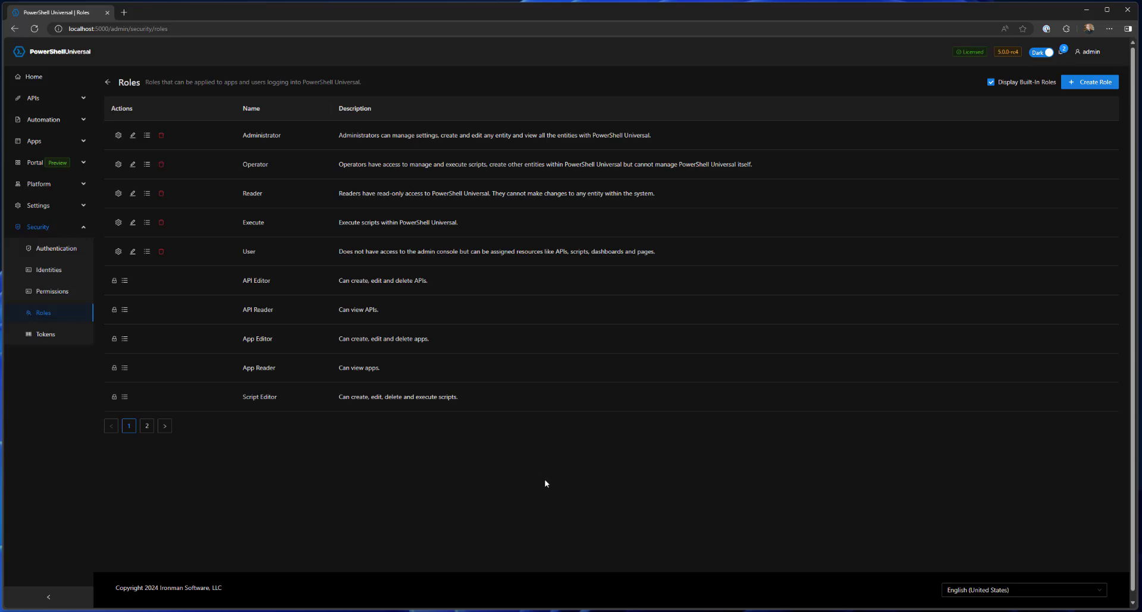
{"action": "mouse_move", "coordinate": [552, 466]}
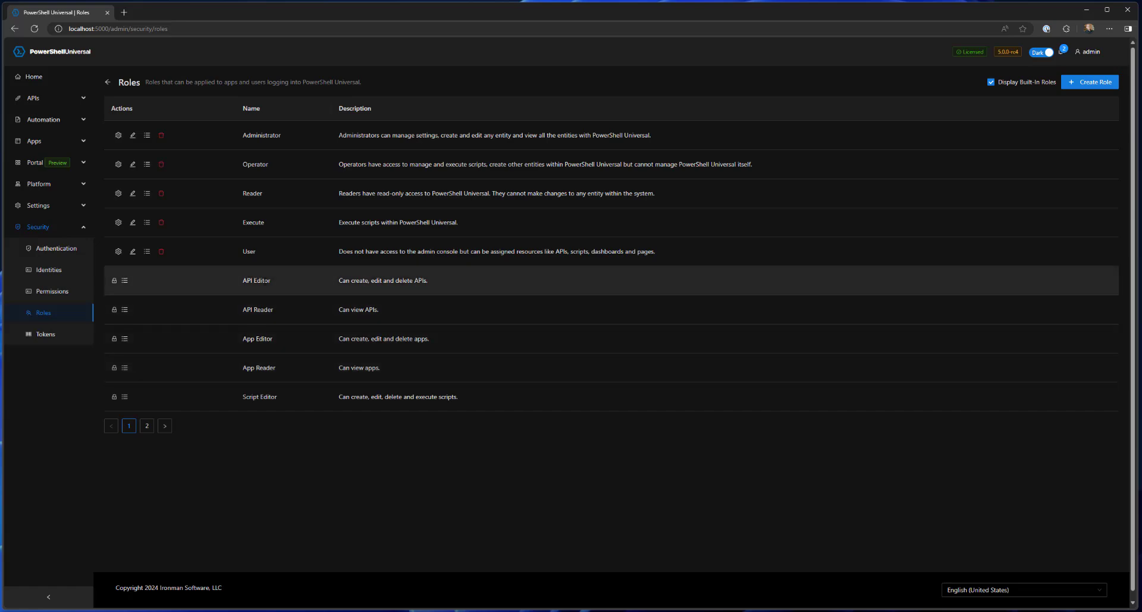
{"action": "double_click", "coordinate": [256, 281]}
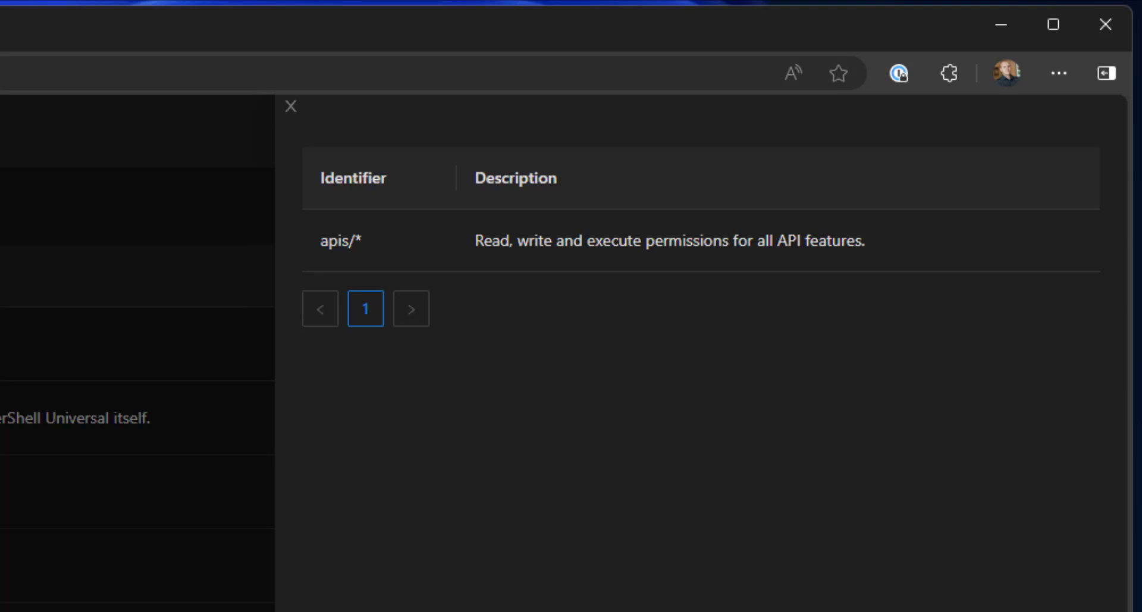
{"action": "left_click", "coordinate": [290, 106]}
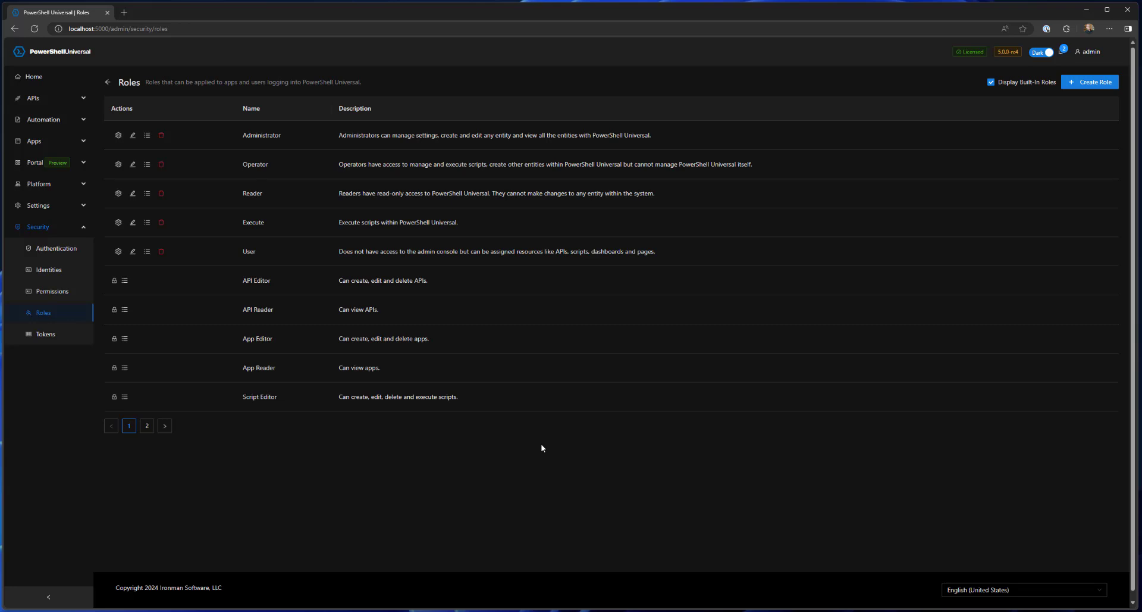
{"action": "mouse_move", "coordinate": [566, 509]}
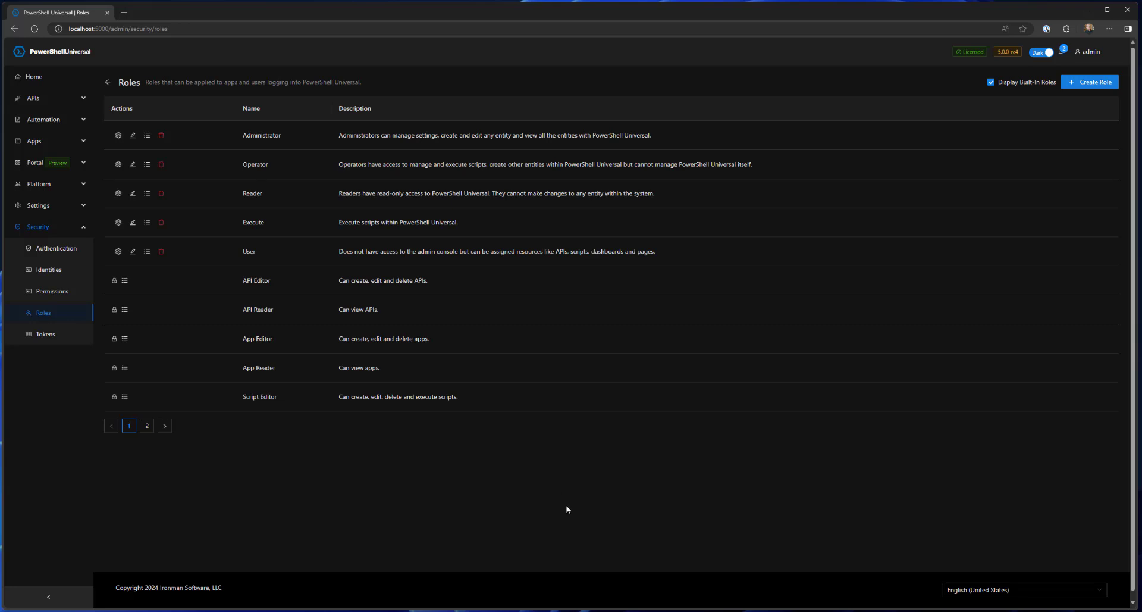
{"action": "mouse_move", "coordinate": [34, 301]}
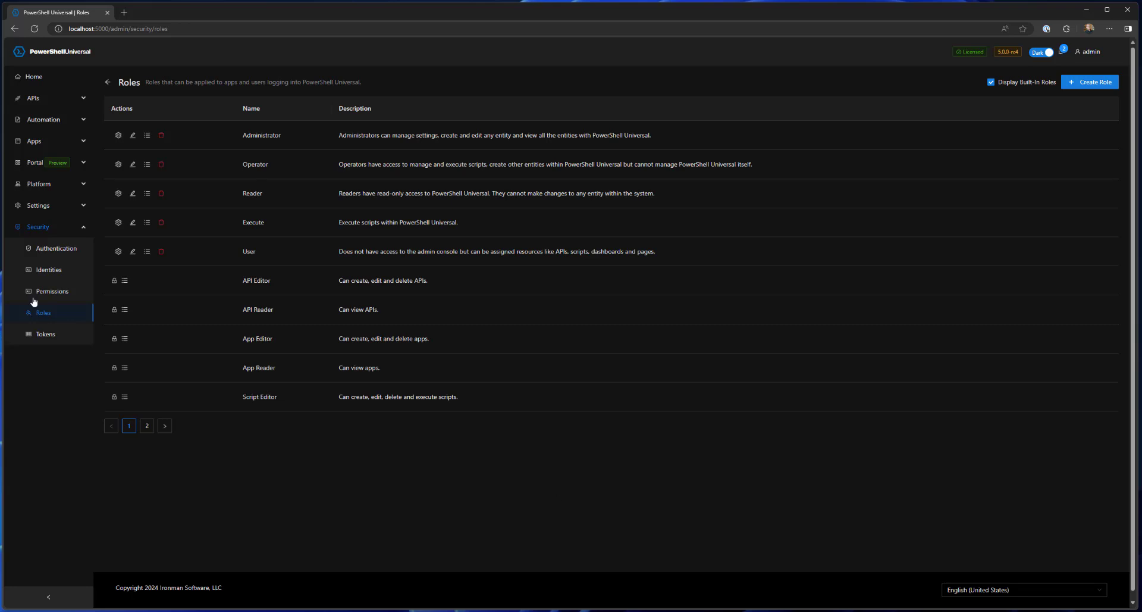
View Identities, then log out of the admin account from the top-right user menu
{"action": "left_click", "coordinate": [48, 269]}
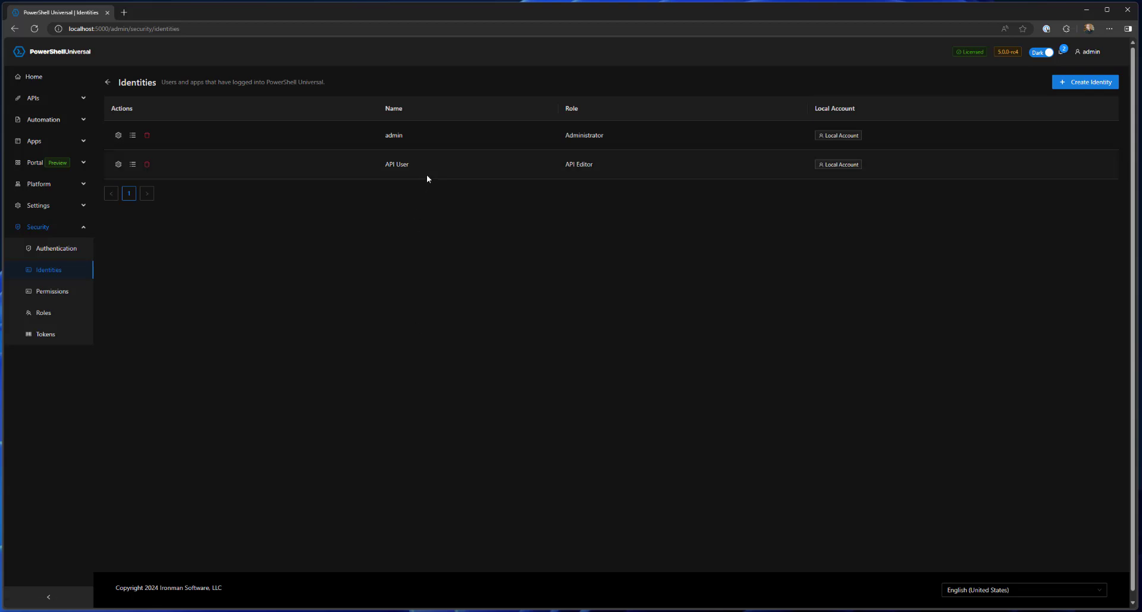
{"action": "mouse_move", "coordinate": [647, 350]}
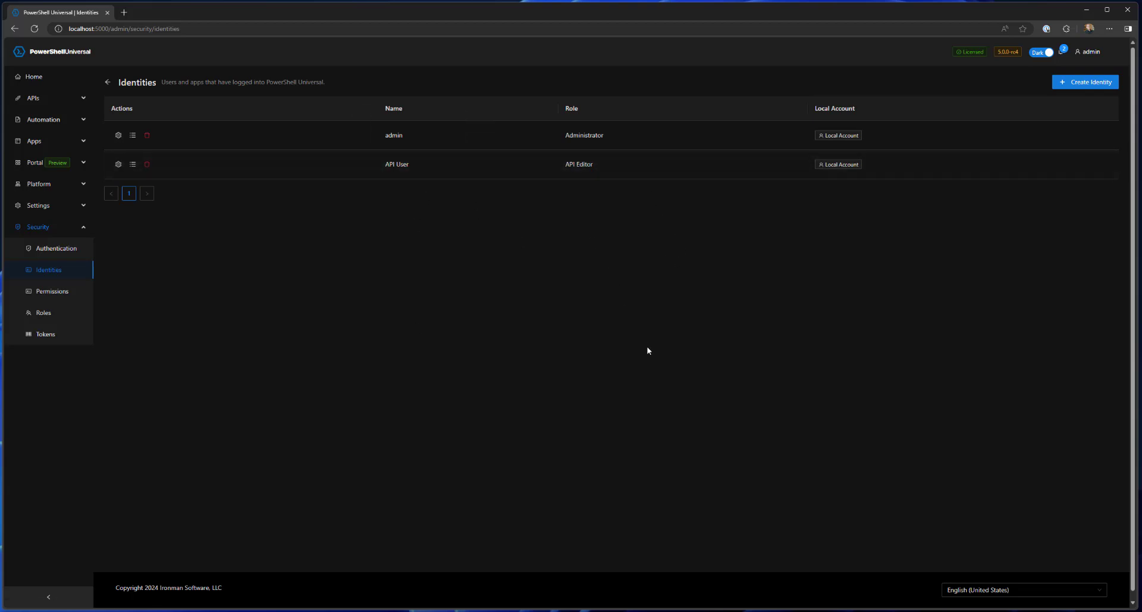
{"action": "left_click", "coordinate": [1086, 51]}
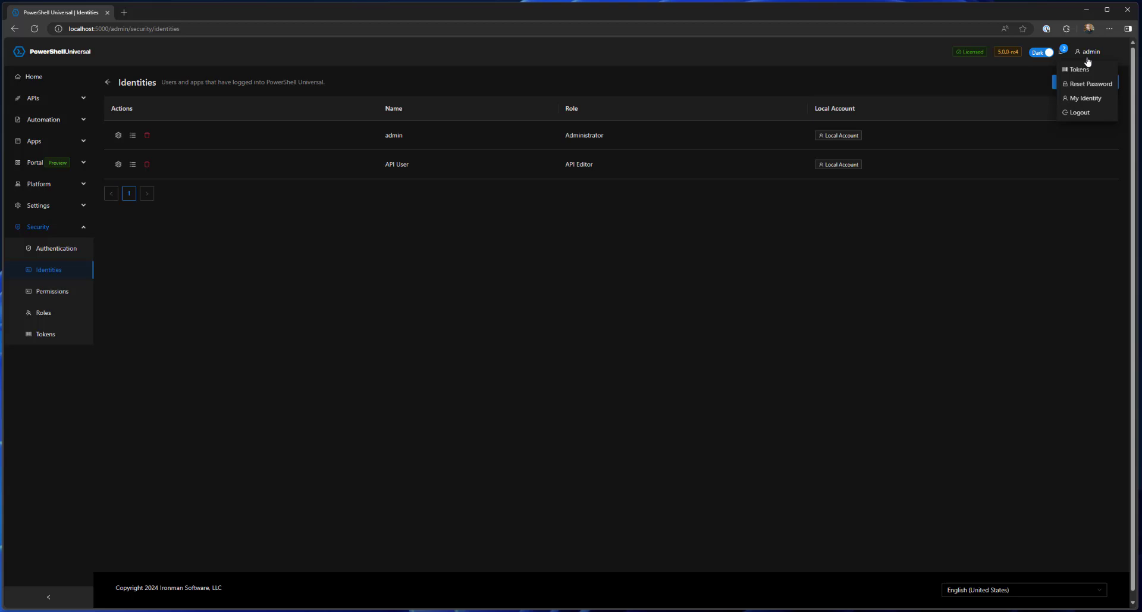
{"action": "left_click", "coordinate": [1080, 112]}
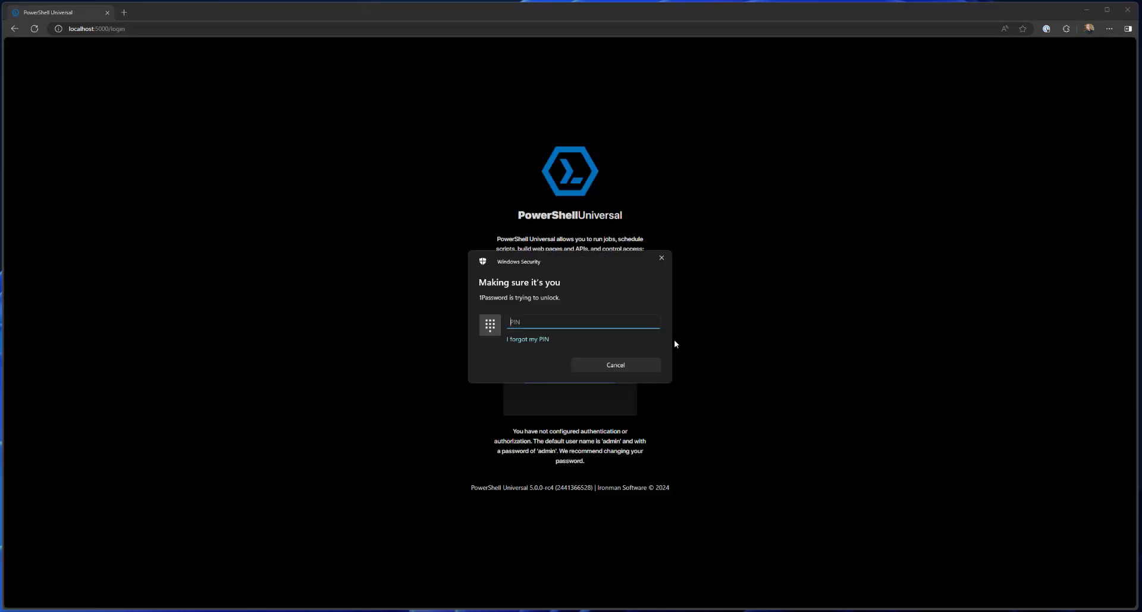
Dismiss the PIN prompt, sign in with the saved API User login and expand the APIs menu
{"action": "left_click", "coordinate": [615, 365]}
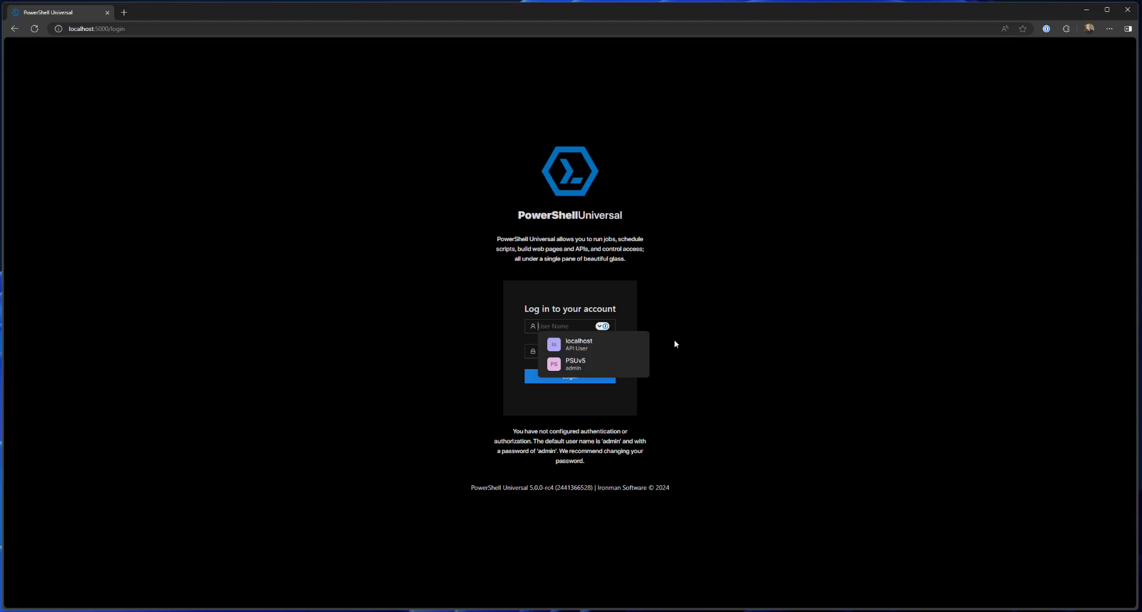
{"action": "left_click", "coordinate": [578, 344]}
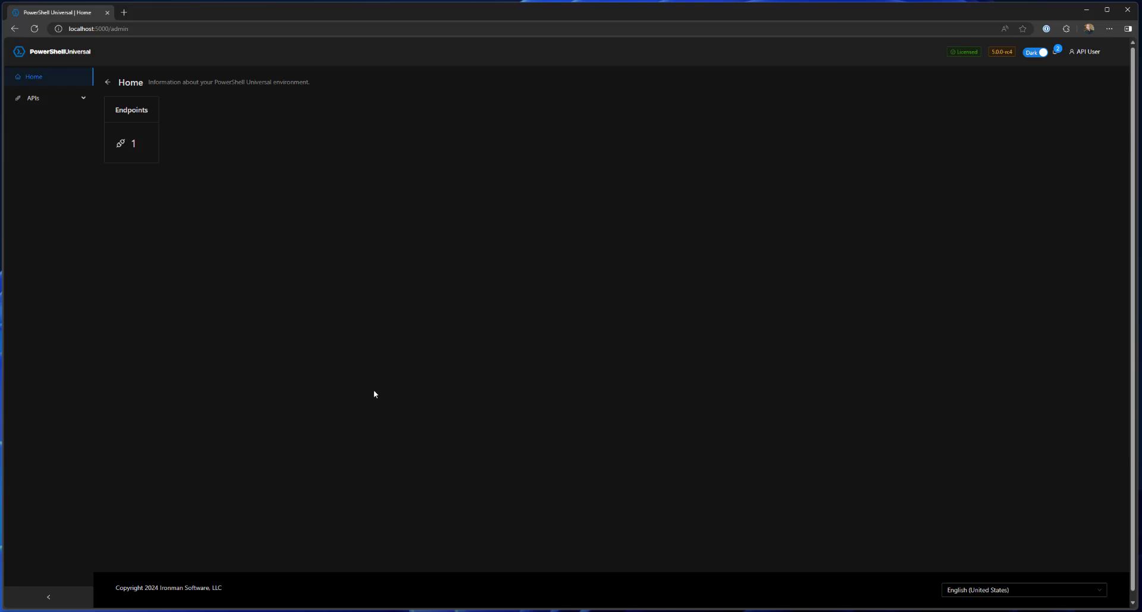
{"action": "key", "text": "ctrl+plus"}
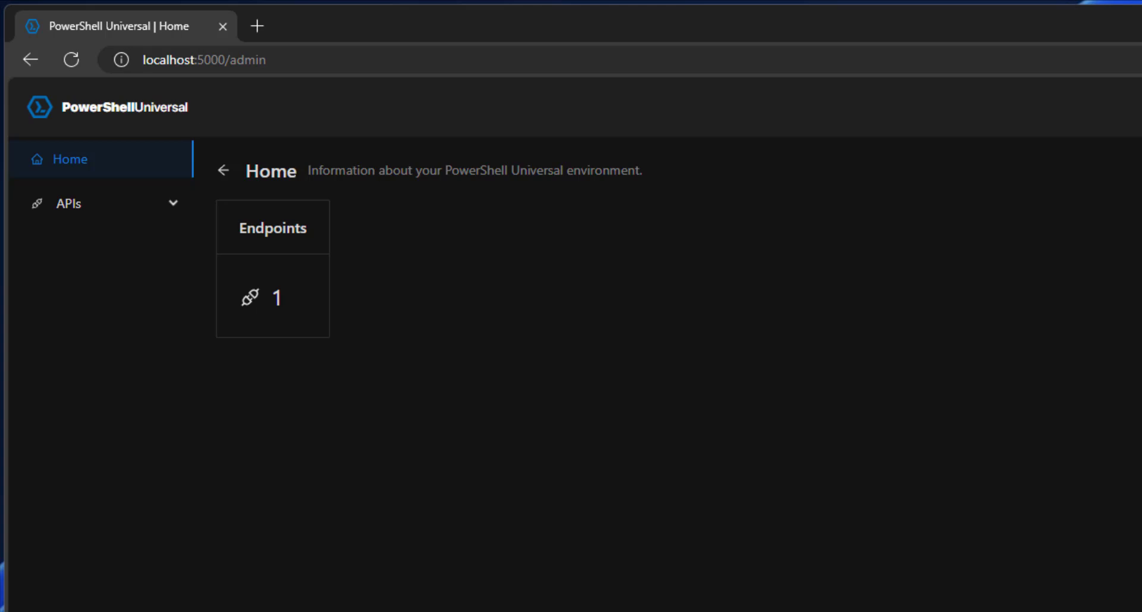
{"action": "mouse_move", "coordinate": [194, 206]}
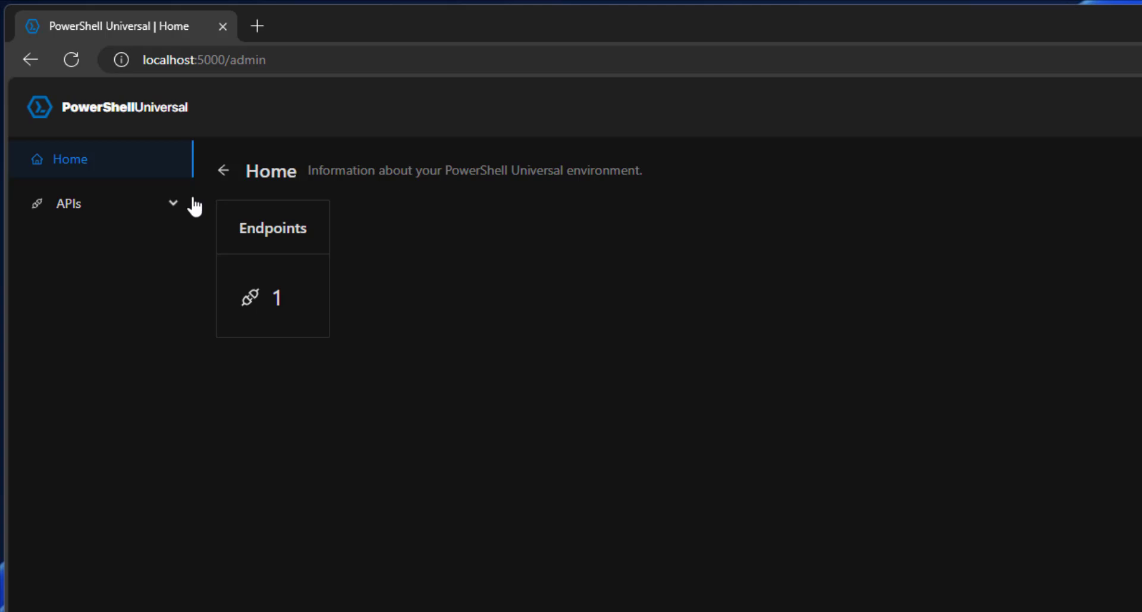
{"action": "left_click", "coordinate": [87, 203]}
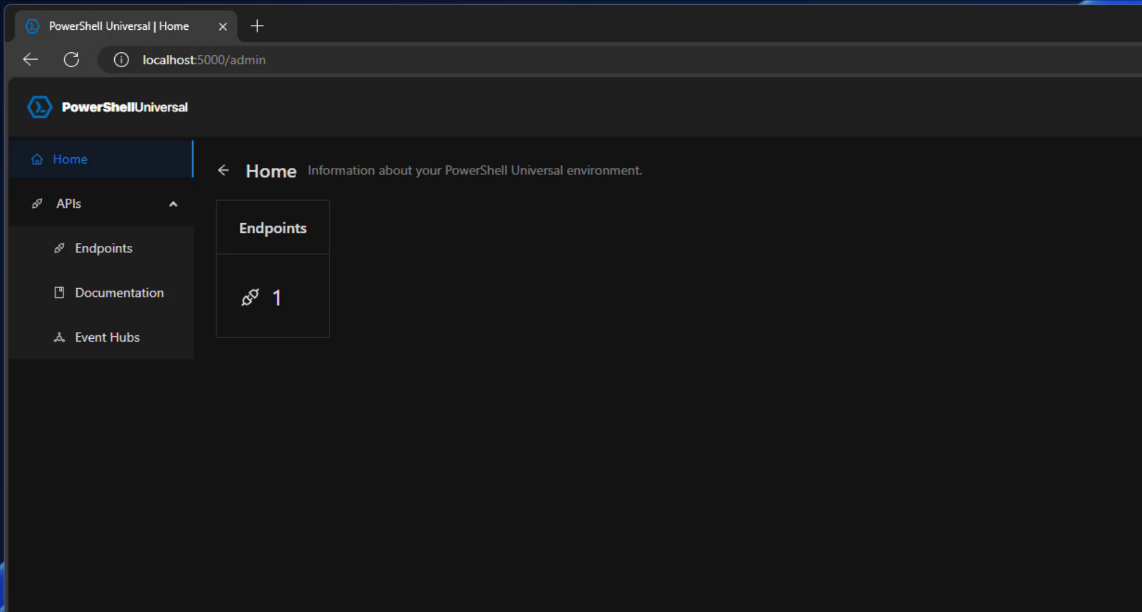
{"action": "mouse_move", "coordinate": [92, 301]}
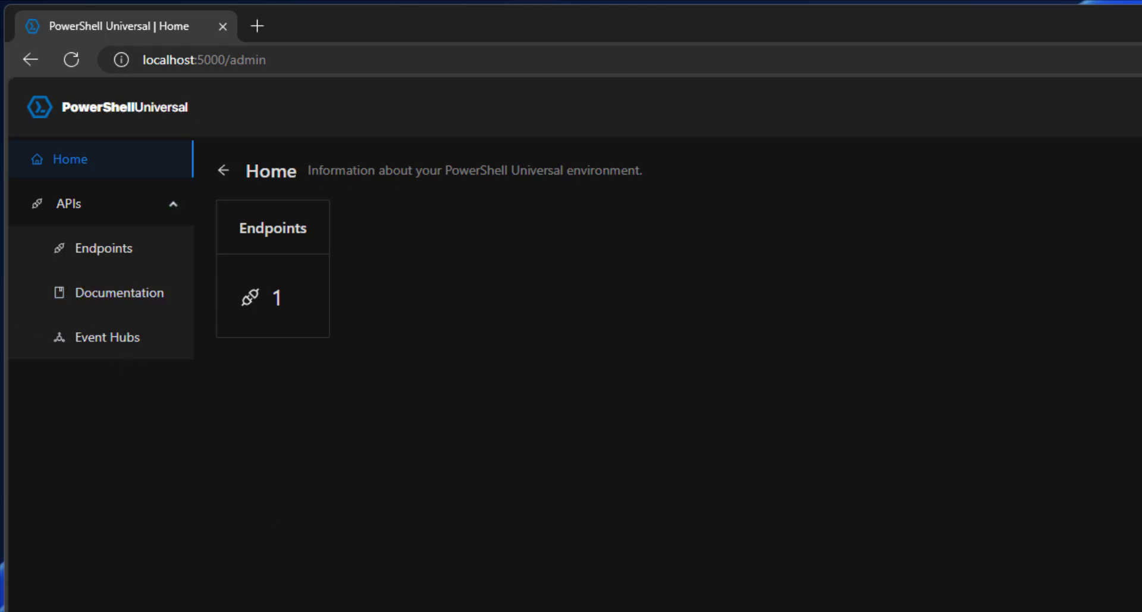
{"action": "mouse_move", "coordinate": [109, 336]}
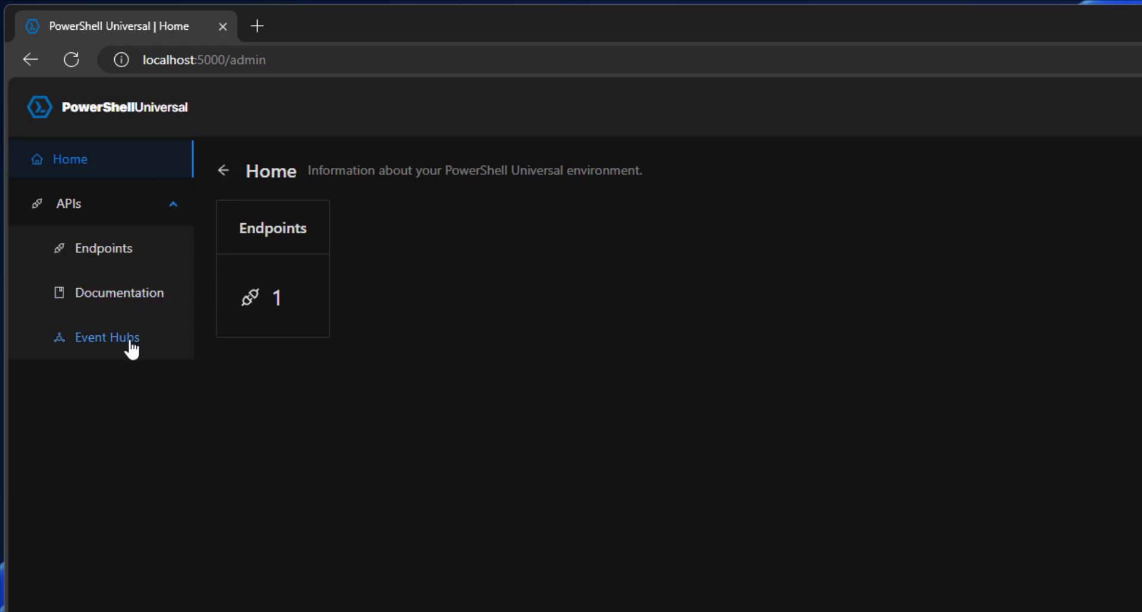
{"action": "mouse_move", "coordinate": [104, 247]}
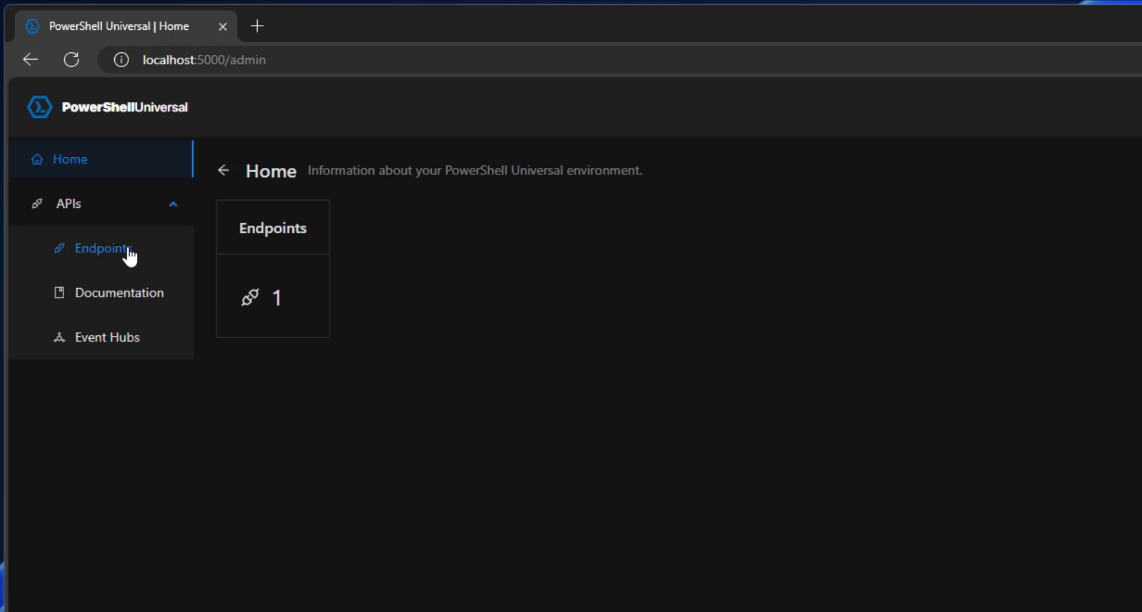
View the /test endpoint's edit details from the Endpoints list and cancel without changes
{"action": "left_click", "coordinate": [100, 248]}
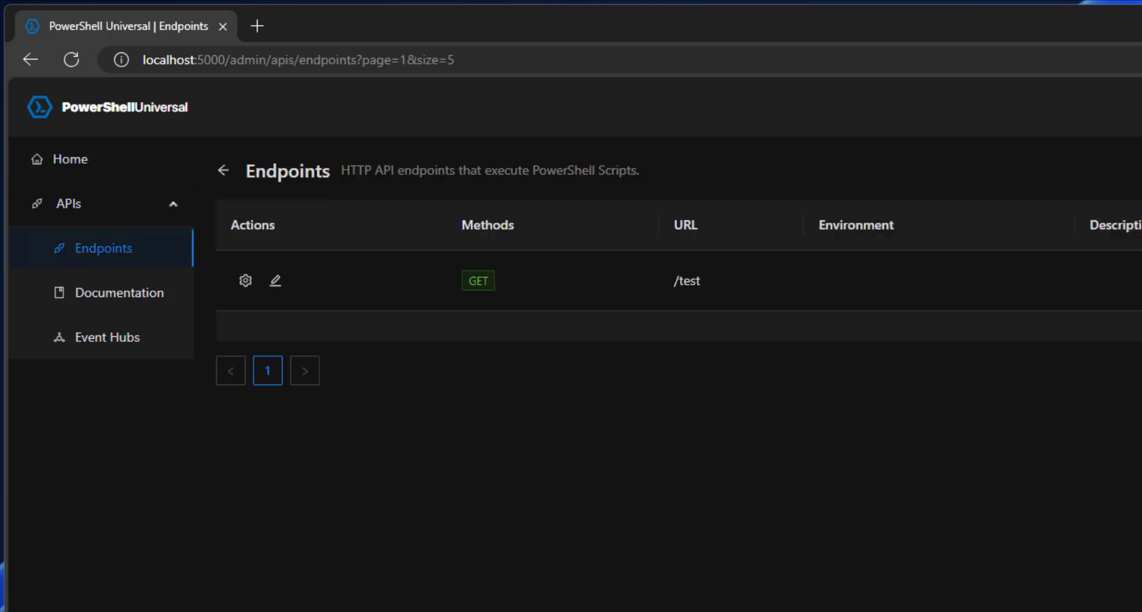
{"action": "mouse_move", "coordinate": [275, 281]}
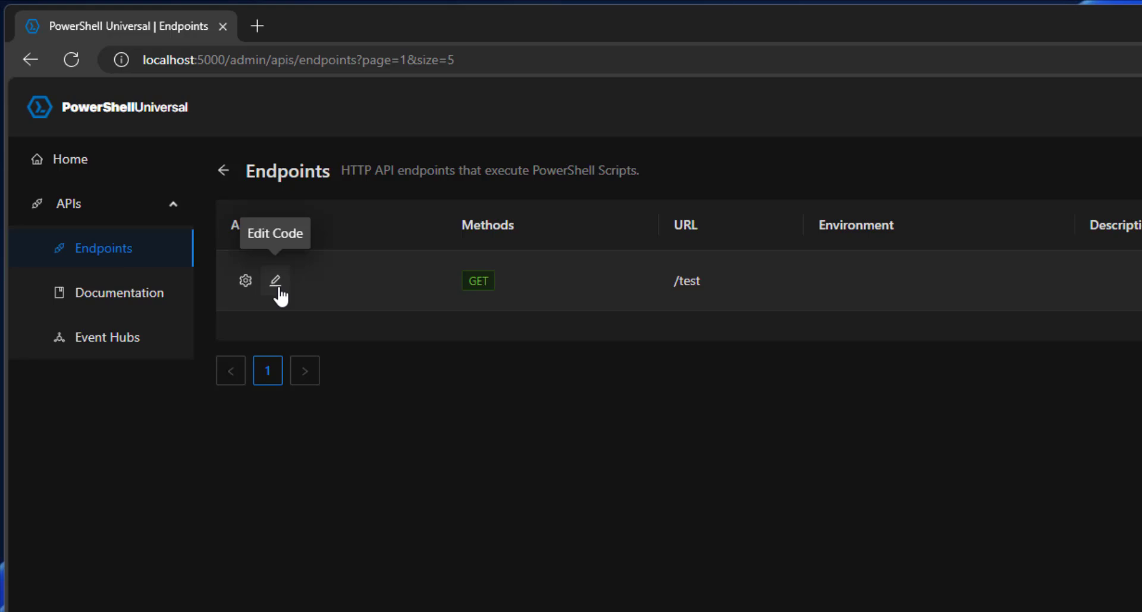
{"action": "left_click", "coordinate": [245, 280]}
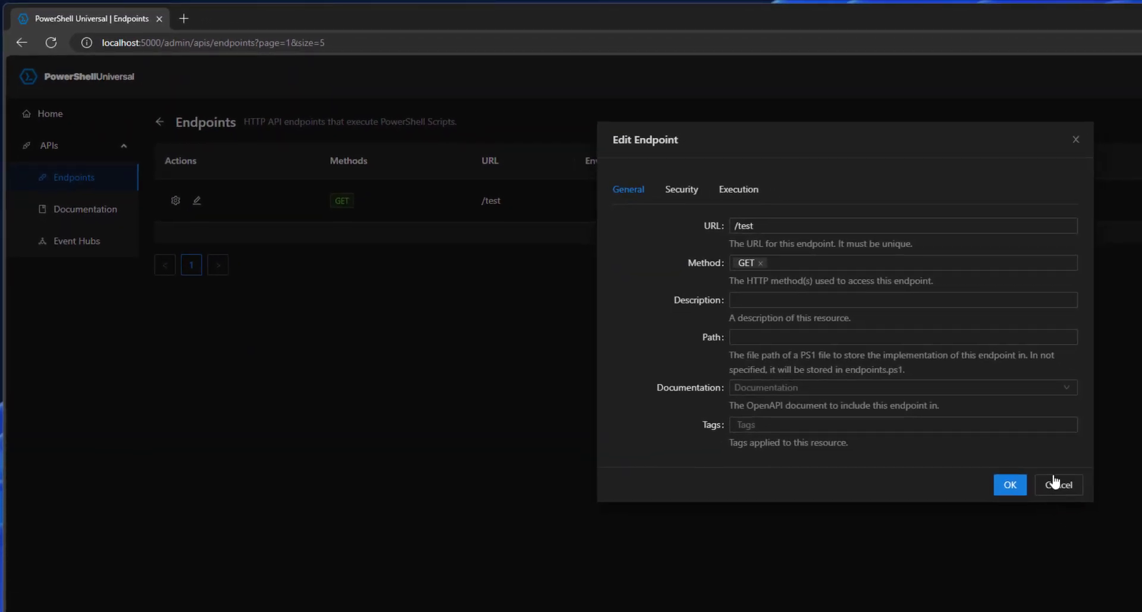
{"action": "left_click", "coordinate": [1059, 485]}
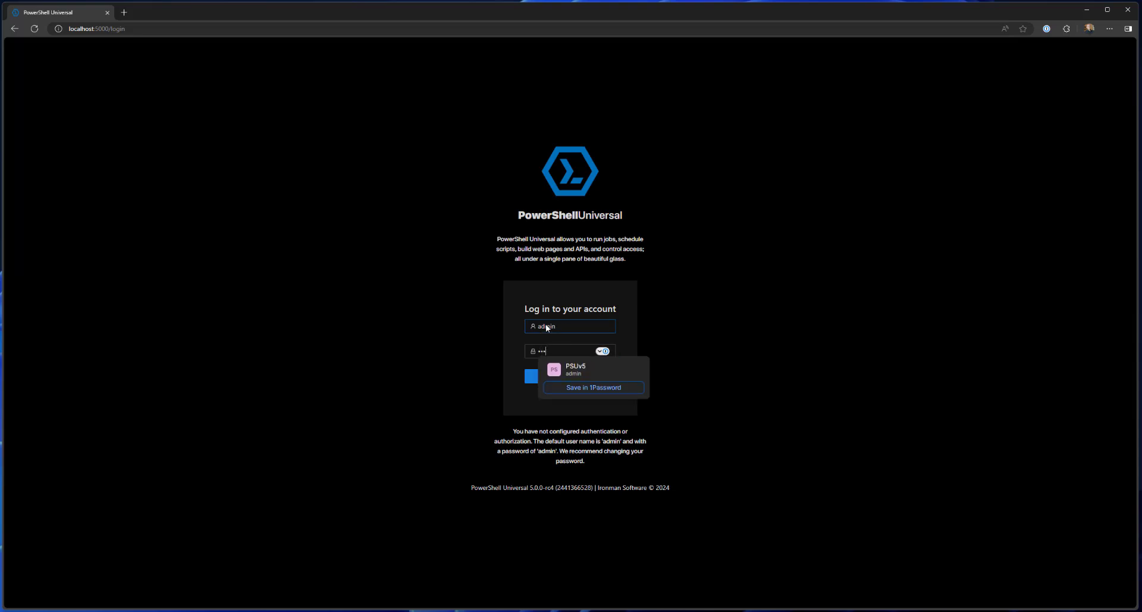
Sign in as admin, dismiss the 1Password save prompt and expand the Security section
{"action": "left_click", "coordinate": [531, 376]}
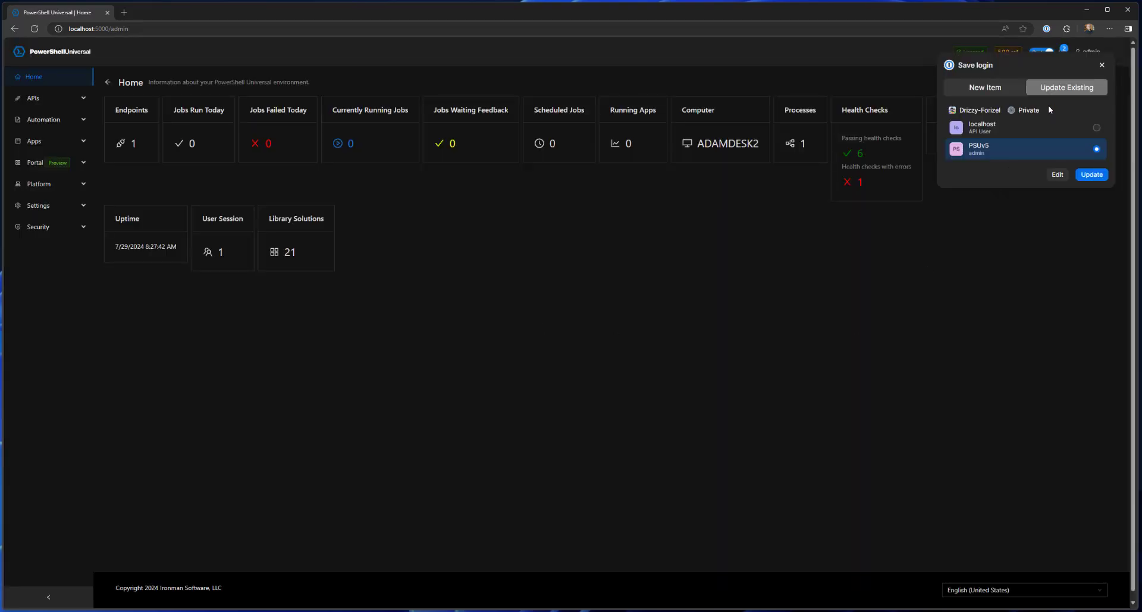
{"action": "left_click", "coordinate": [1101, 64]}
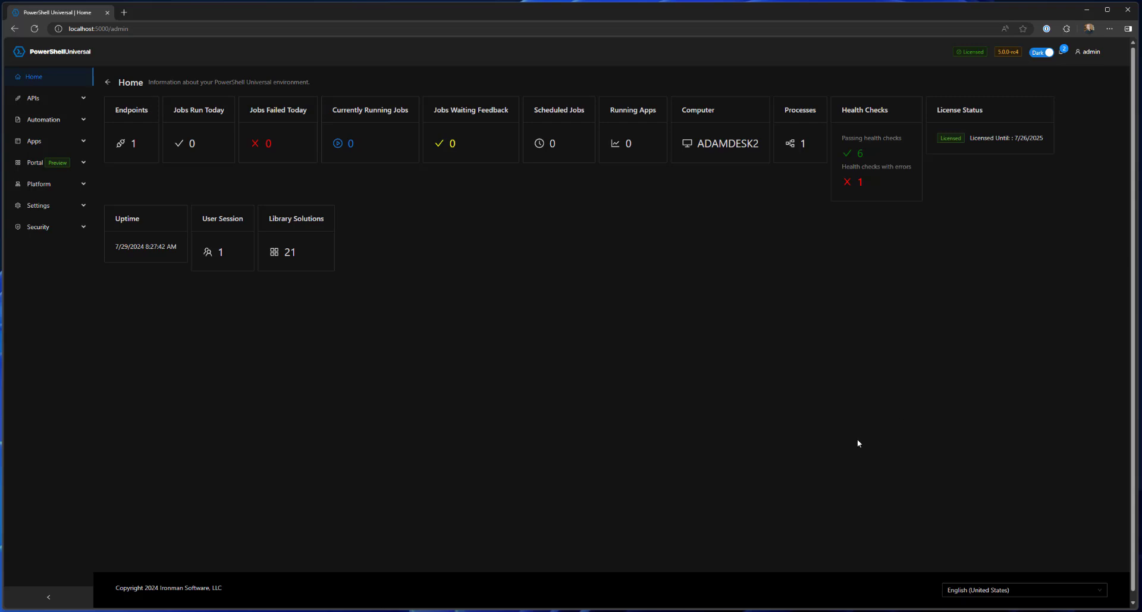
{"action": "mouse_move", "coordinate": [520, 454]}
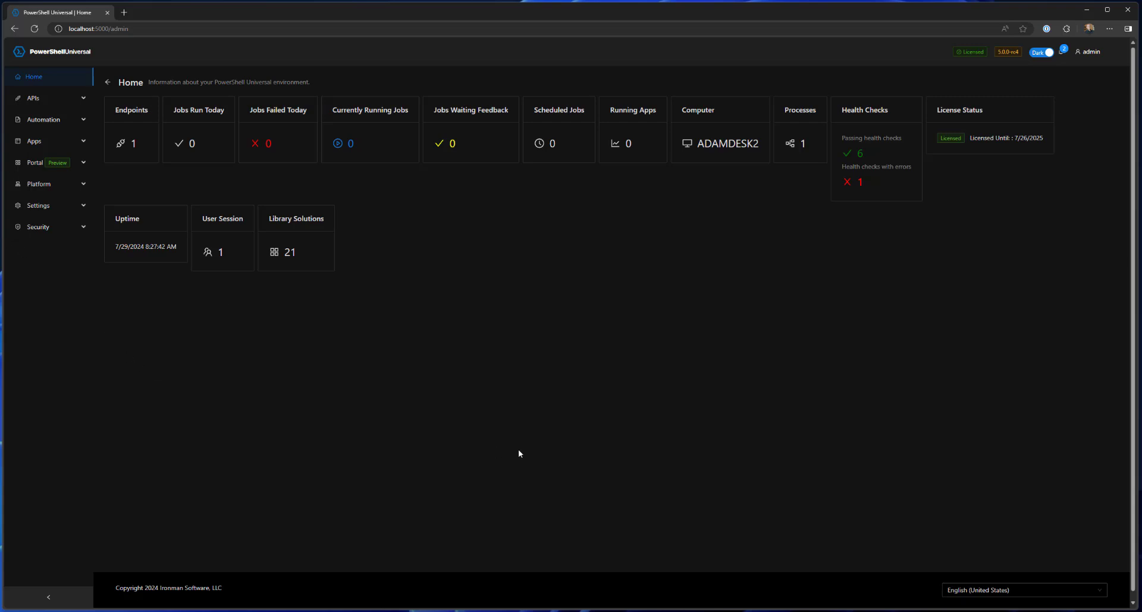
{"action": "mouse_move", "coordinate": [506, 440]}
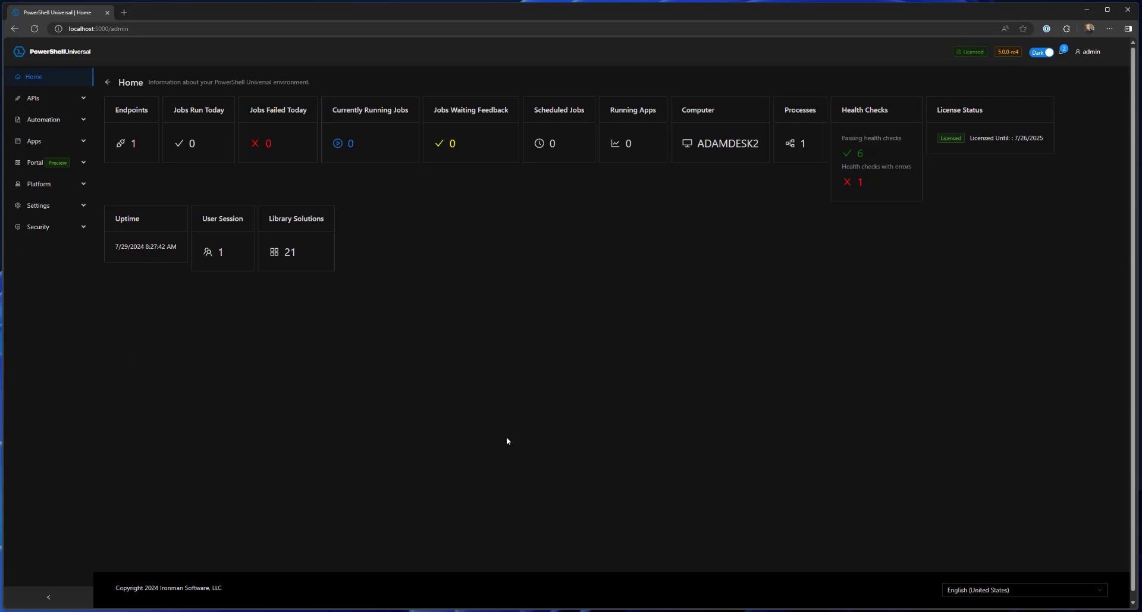
{"action": "left_click", "coordinate": [38, 226]}
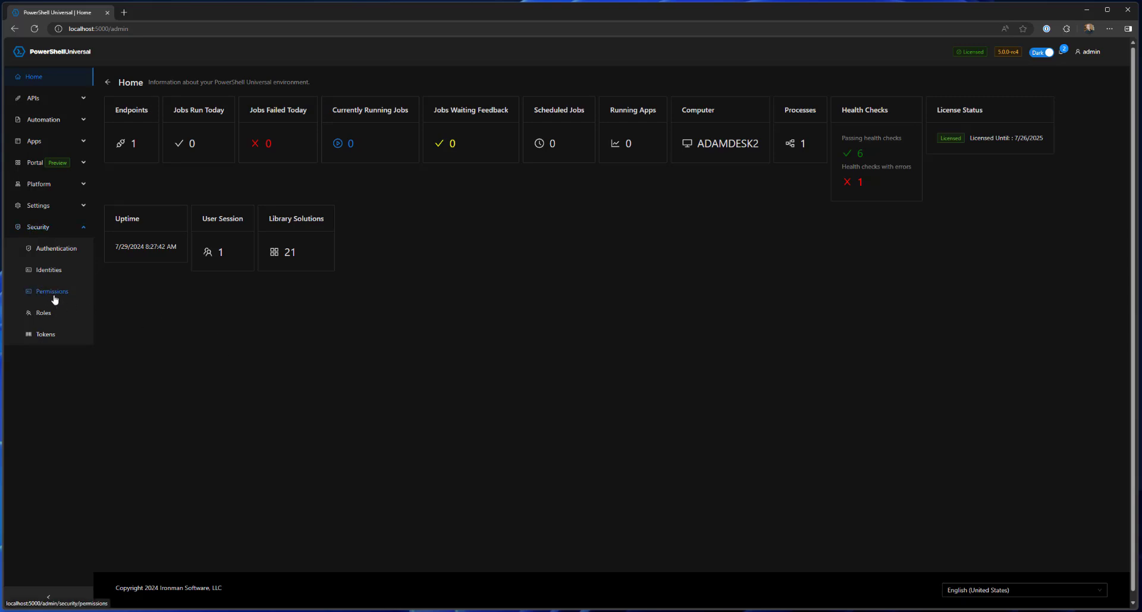
{"action": "left_click", "coordinate": [52, 291]}
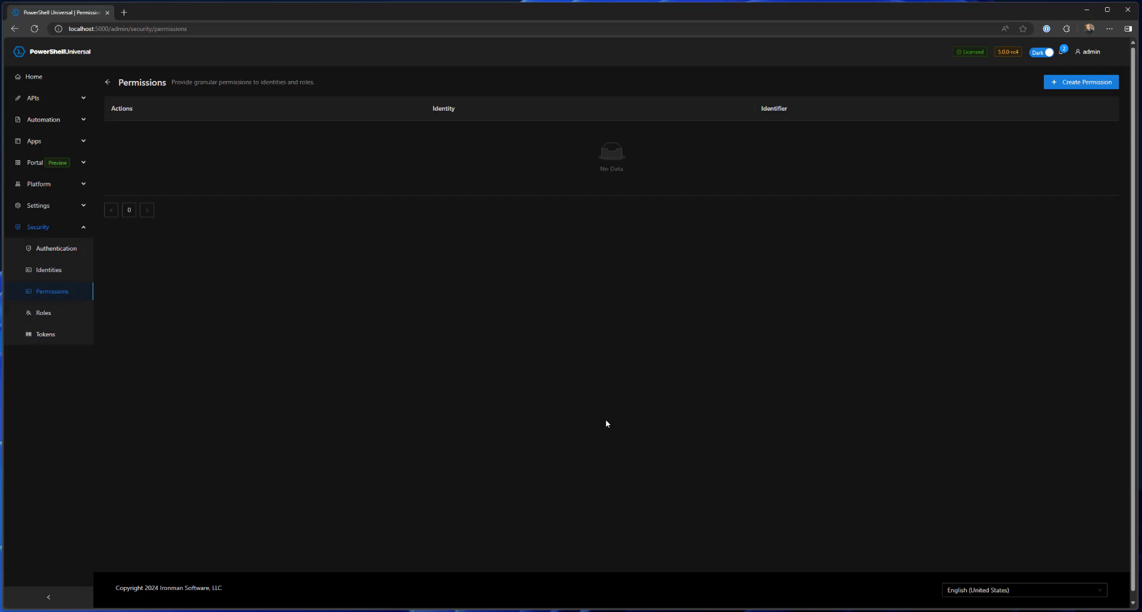
{"action": "mouse_move", "coordinate": [369, 86]}
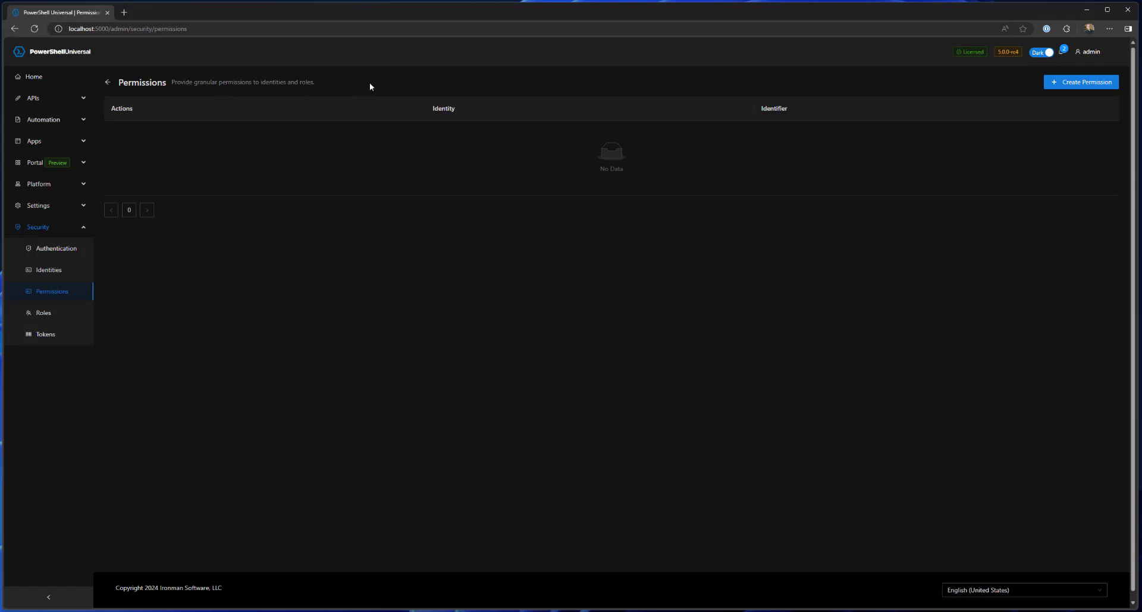
{"action": "mouse_move", "coordinate": [337, 85]}
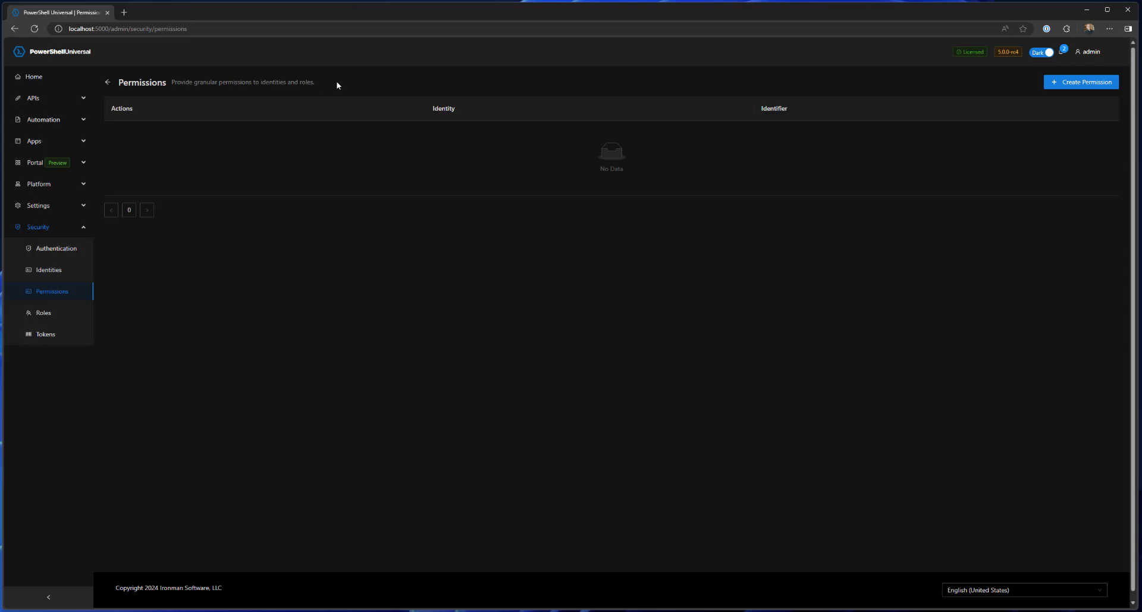
{"action": "mouse_move", "coordinate": [567, 369]}
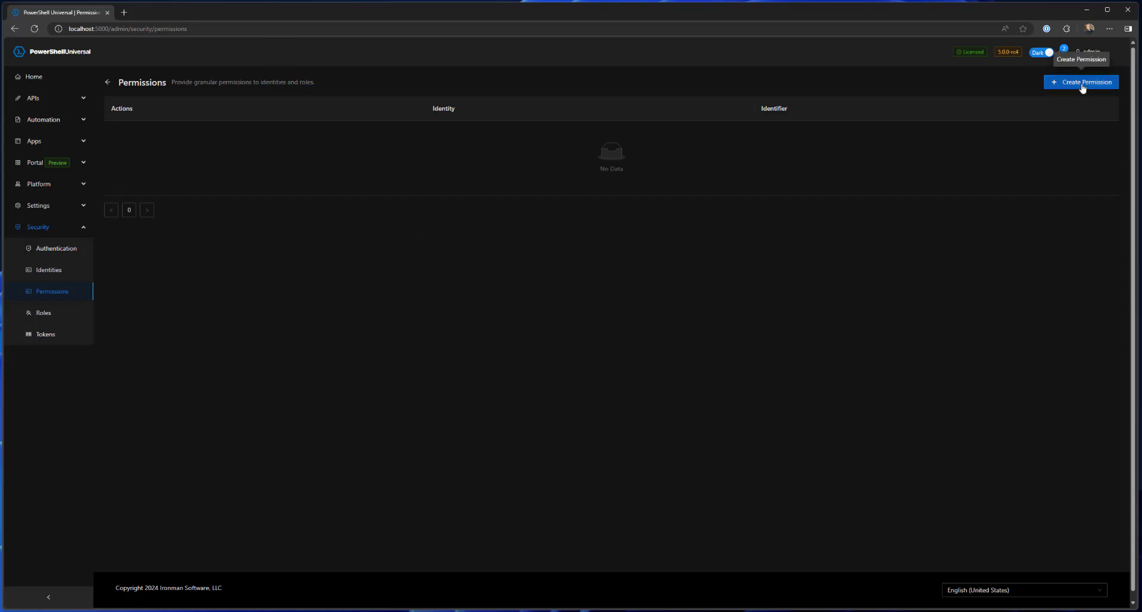
Start a Create Permission form and scroll through the available resources
{"action": "left_click", "coordinate": [1081, 82]}
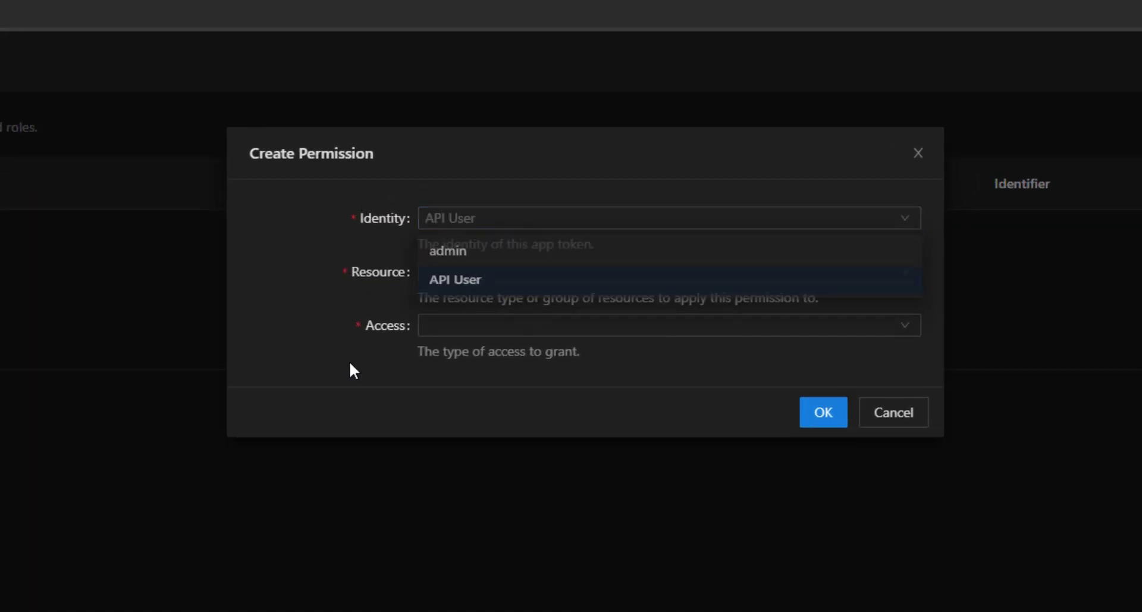
{"action": "left_click", "coordinate": [668, 271]}
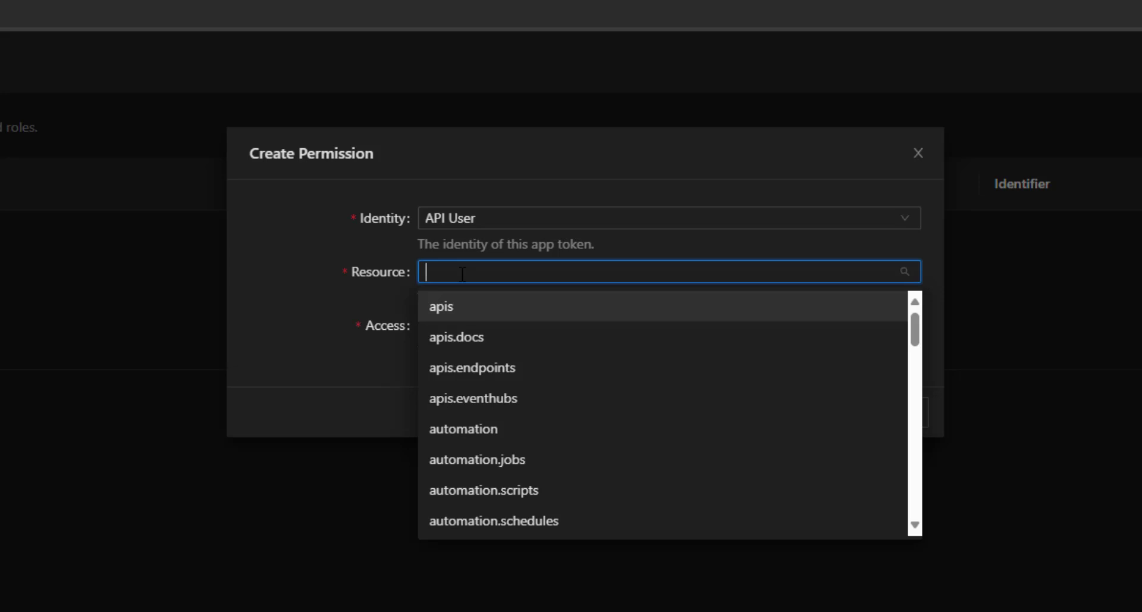
{"action": "scroll", "scroll_direction": "down", "scroll_amount": 3}
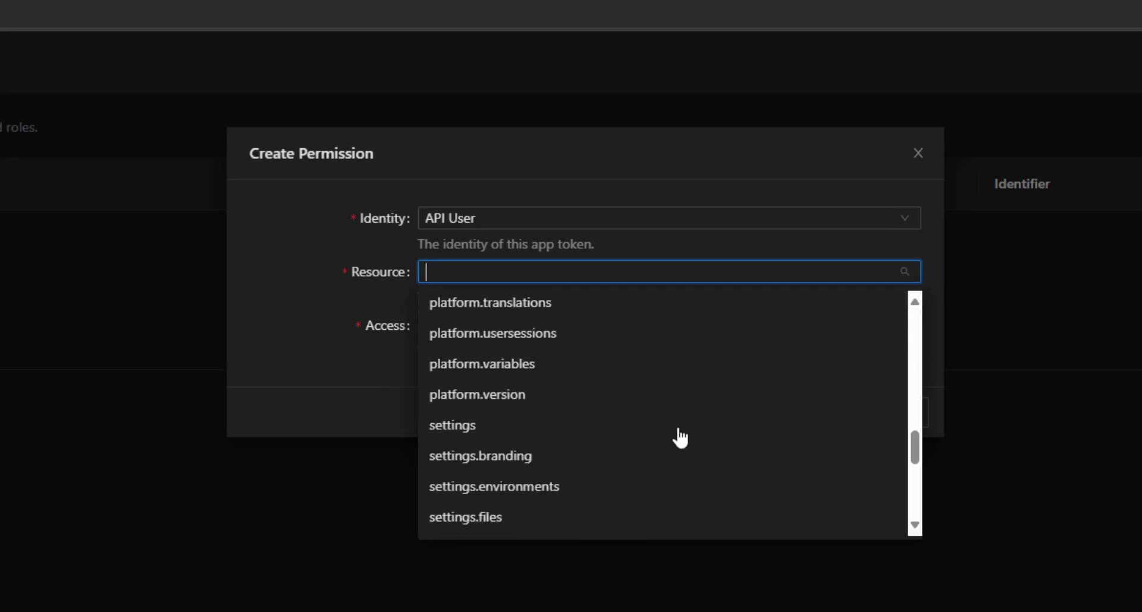
{"action": "scroll", "scroll_direction": "down", "scroll_amount": 3}
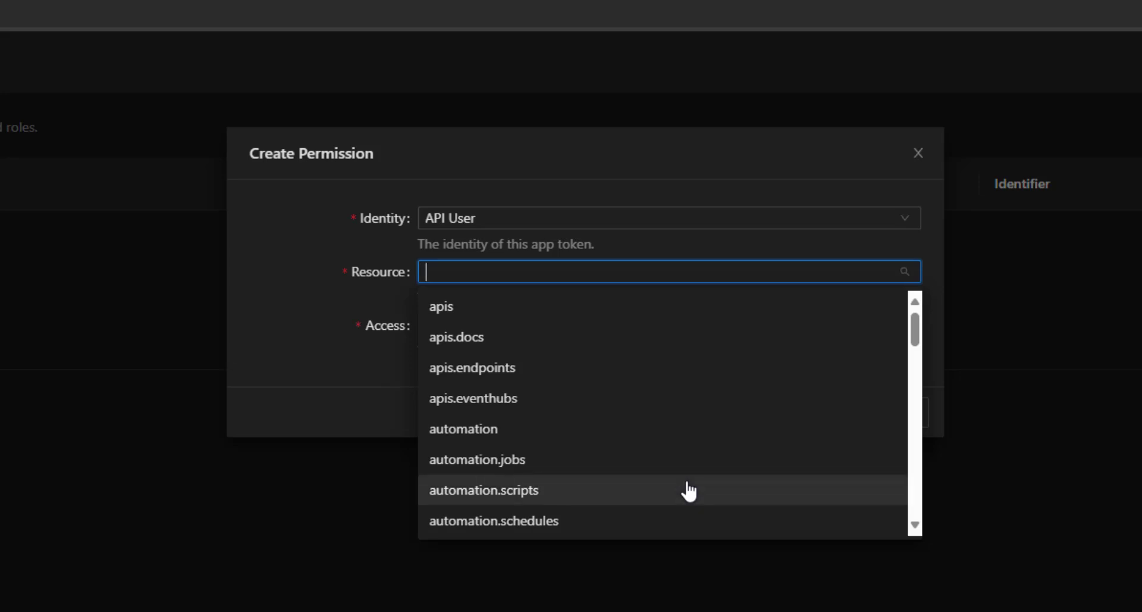
{"action": "mouse_move", "coordinate": [506, 367]}
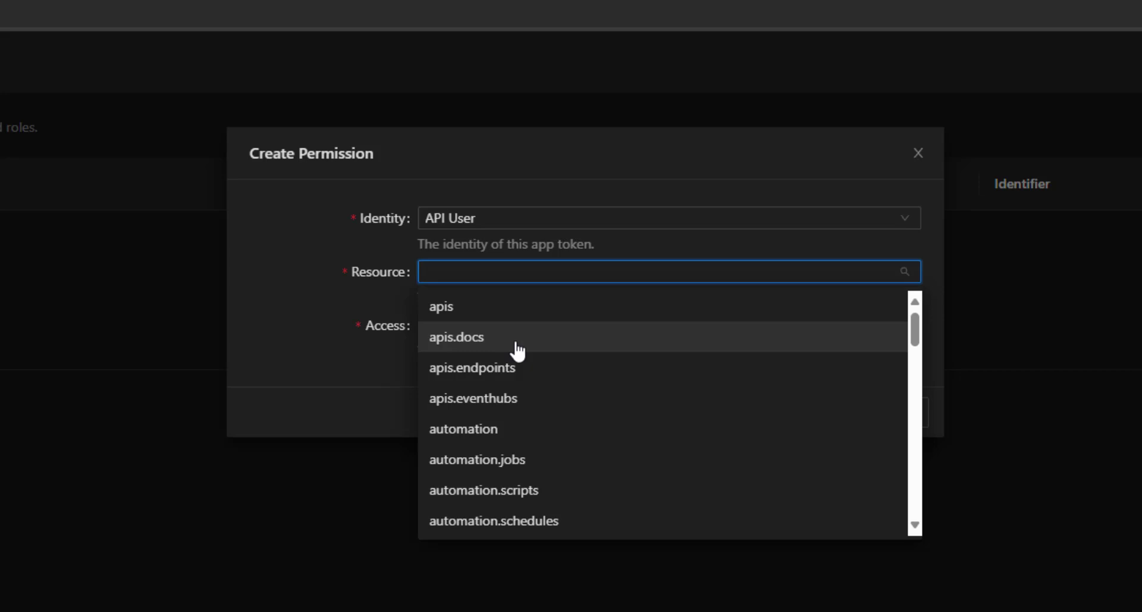
{"action": "mouse_move", "coordinate": [536, 314]}
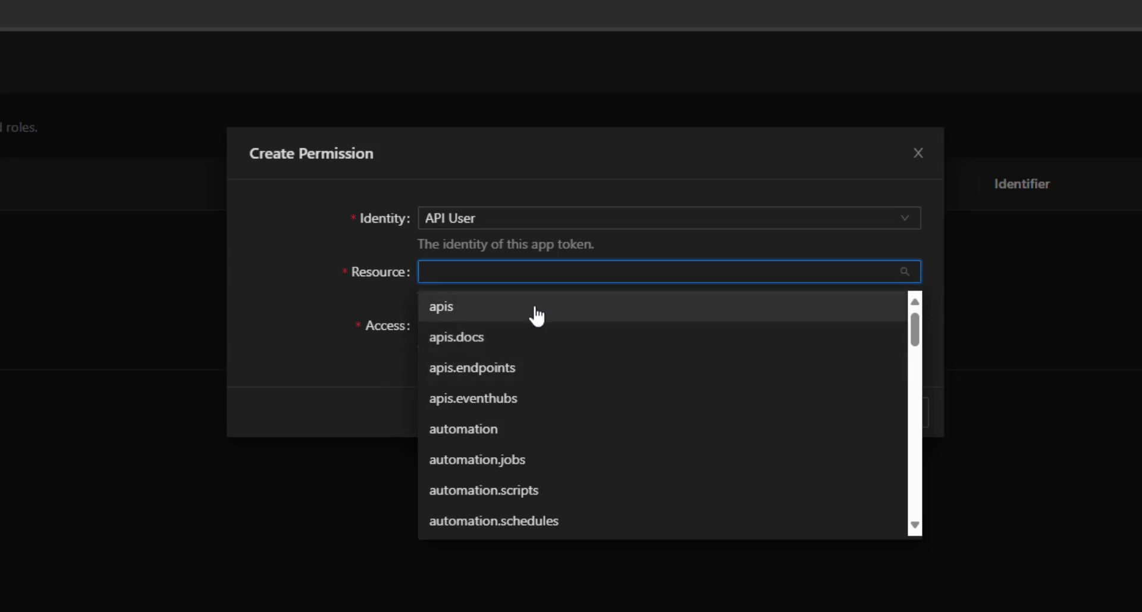
{"action": "mouse_move", "coordinate": [604, 406]}
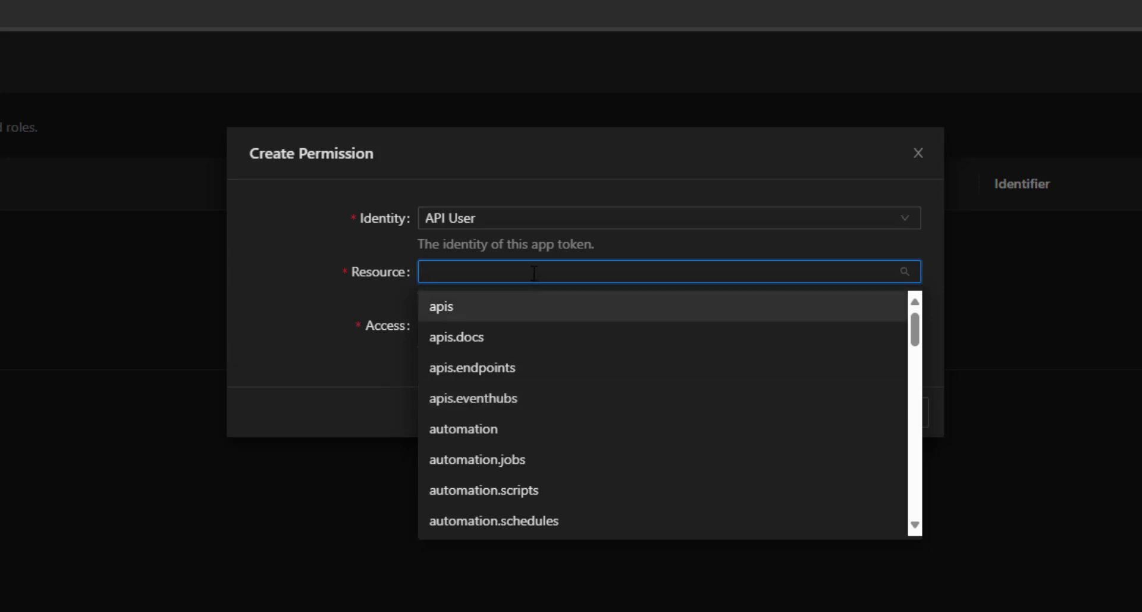
Choose the apps resource, set Access to All and save the permission with OK
{"action": "type", "text": "apps"}
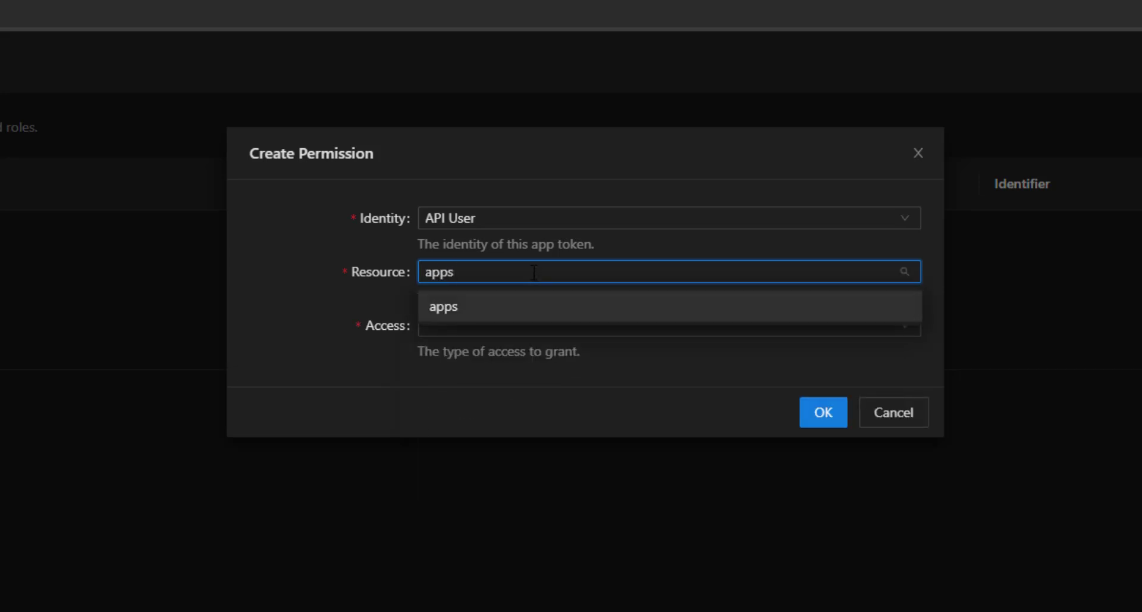
{"action": "left_click", "coordinate": [667, 325]}
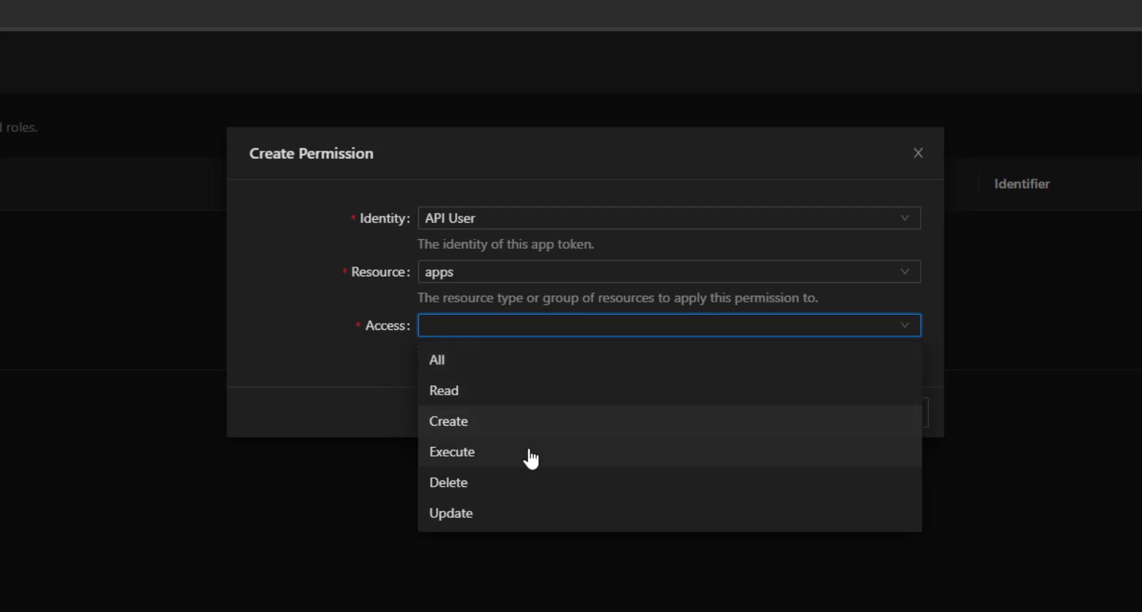
{"action": "mouse_move", "coordinate": [576, 377]}
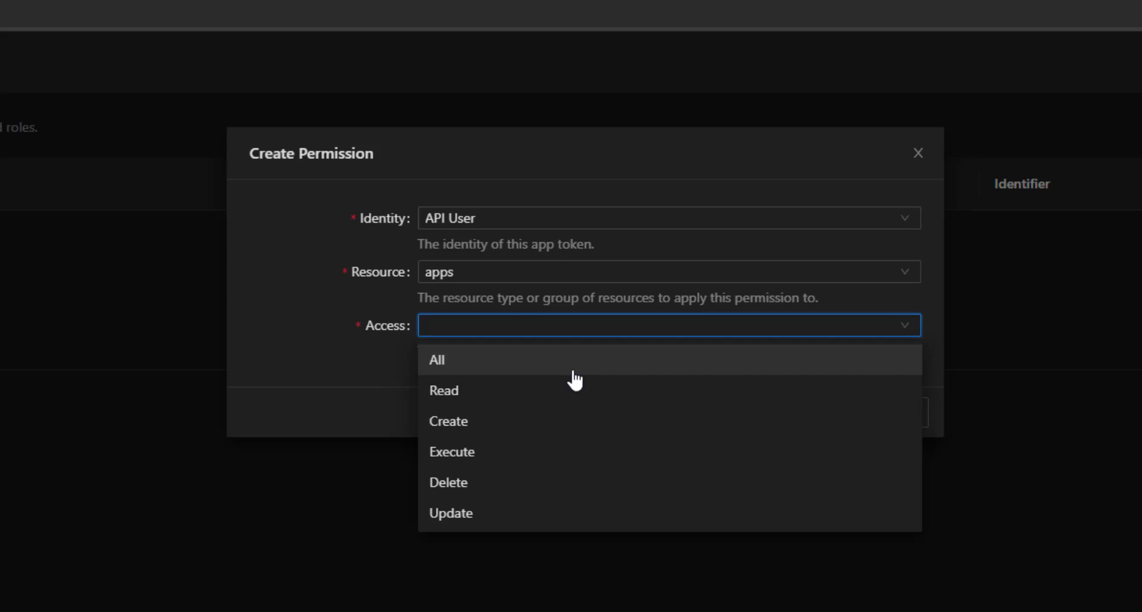
{"action": "left_click", "coordinate": [435, 360]}
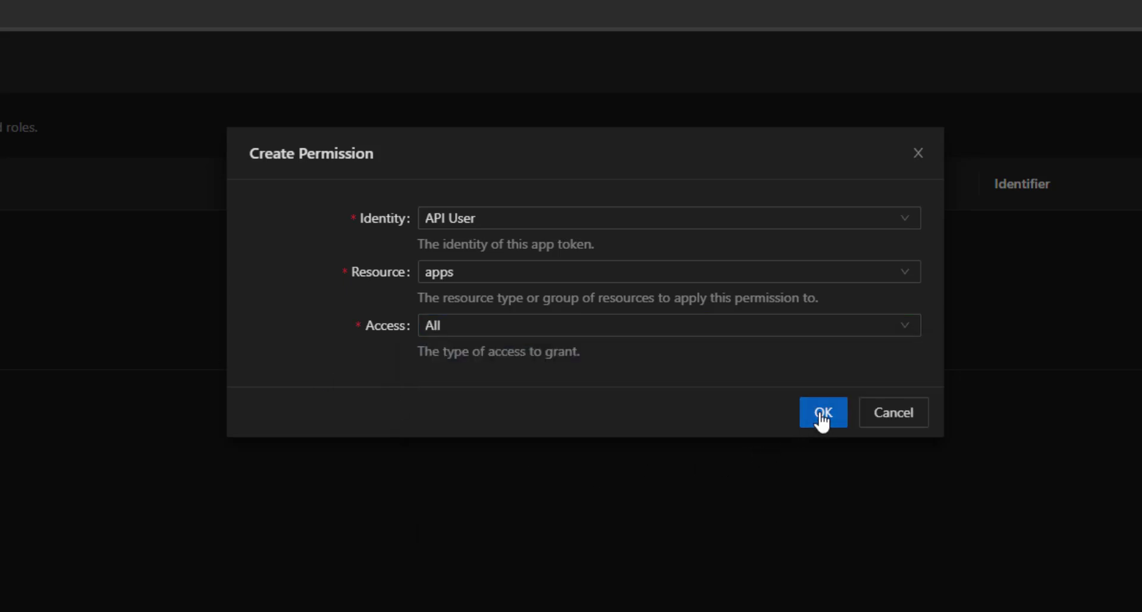
{"action": "left_click", "coordinate": [823, 412]}
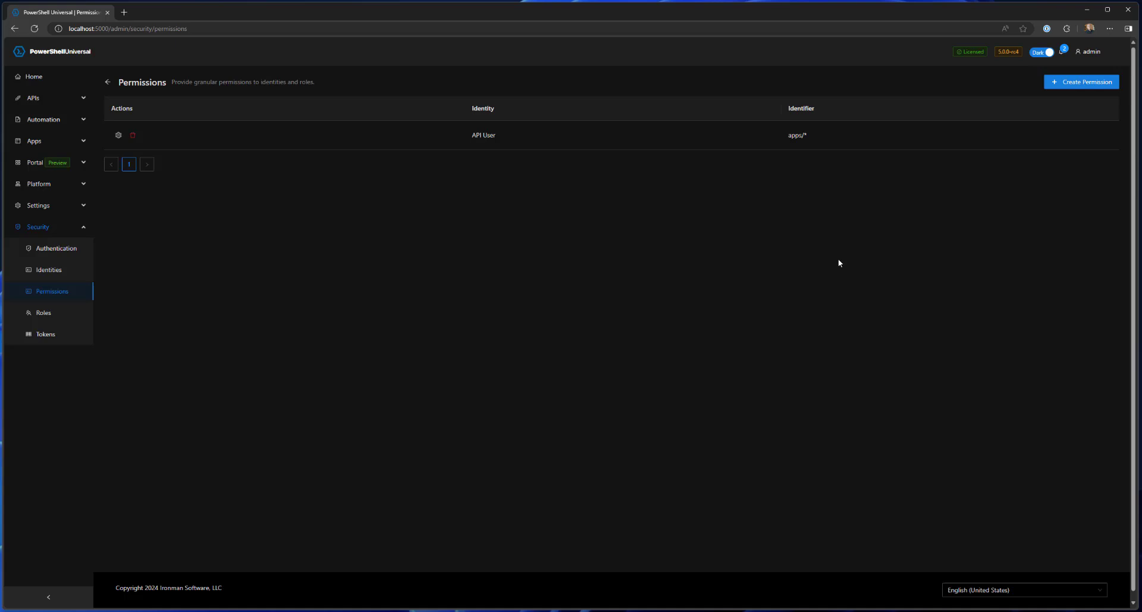
{"action": "mouse_move", "coordinate": [845, 232]}
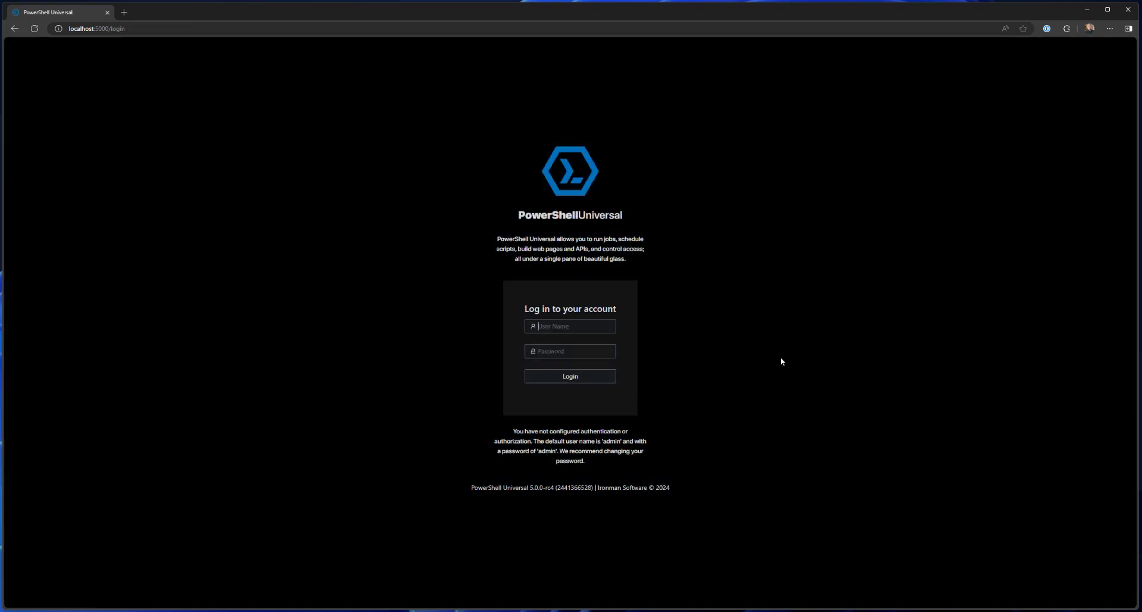
Log in as API User and expand the newly available Apps menu in the sidebar
{"action": "left_click", "coordinate": [570, 376]}
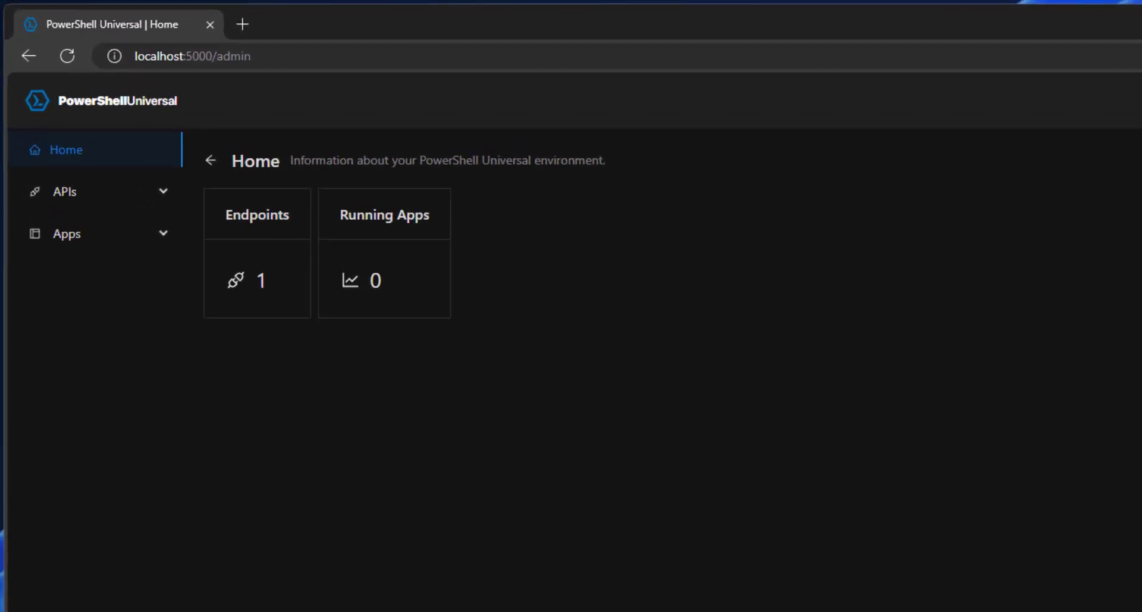
{"action": "mouse_move", "coordinate": [413, 292]}
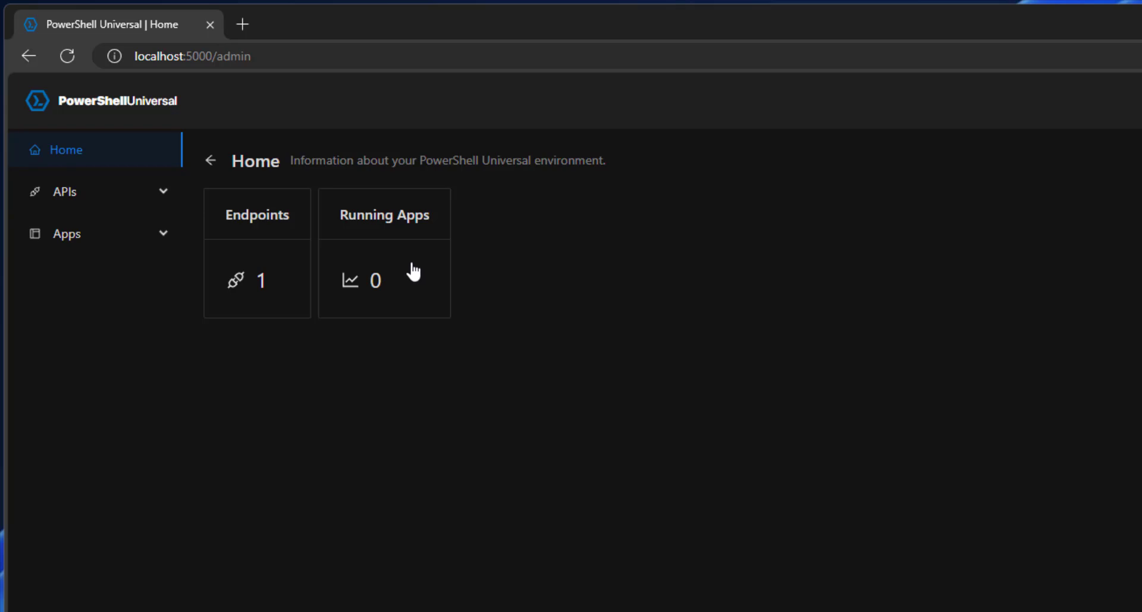
{"action": "left_click", "coordinate": [67, 233]}
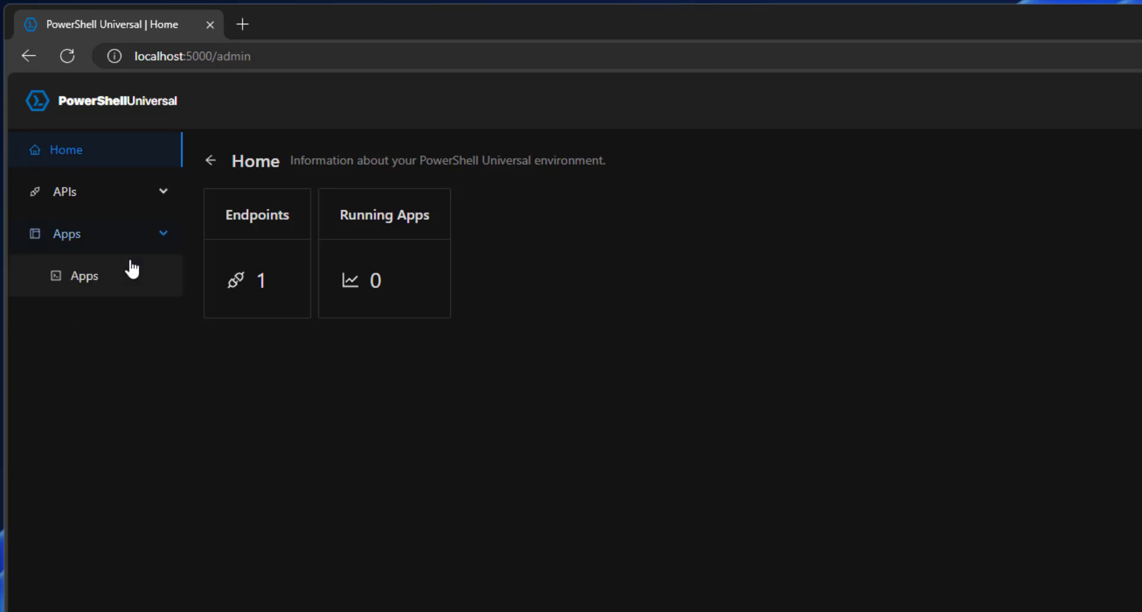
{"action": "left_click", "coordinate": [66, 233]}
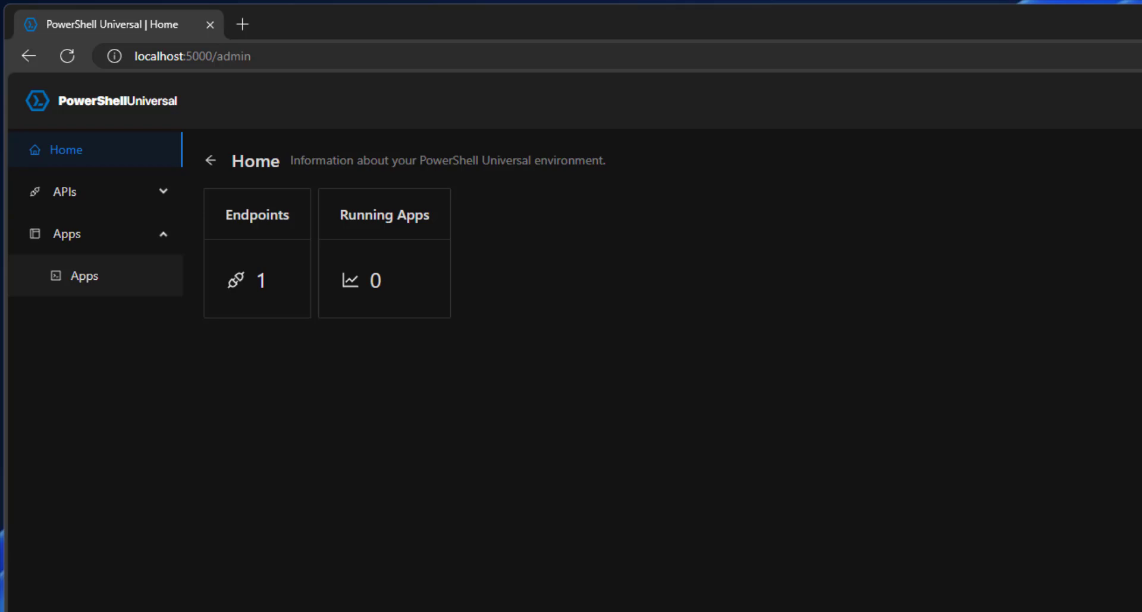
{"action": "mouse_move", "coordinate": [414, 294]}
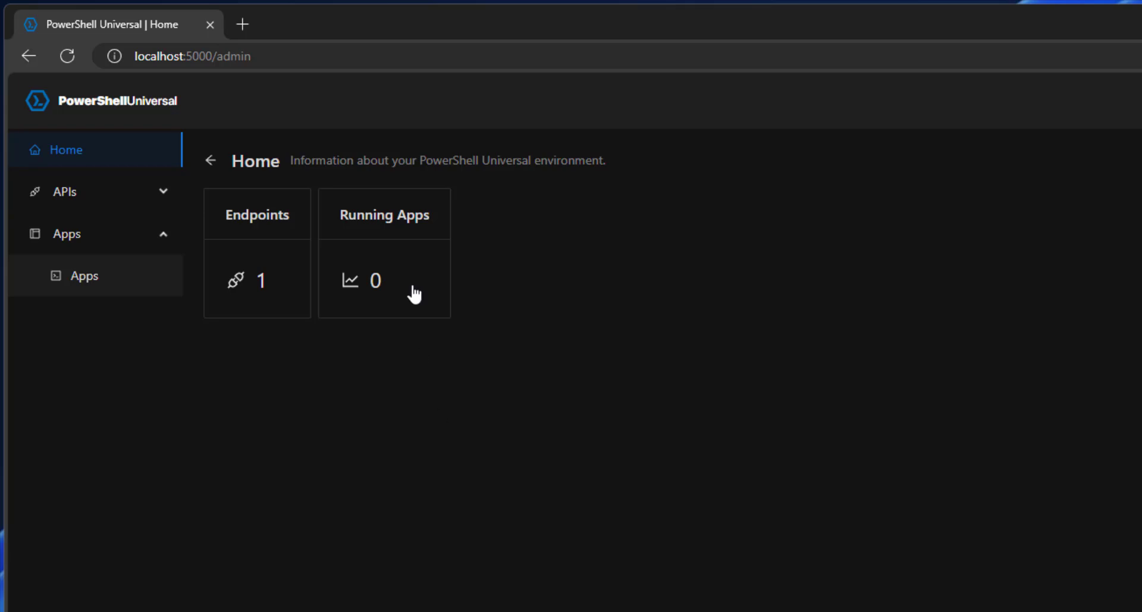
Show the Apps page, which lists no apps yet
{"action": "left_click", "coordinate": [85, 275]}
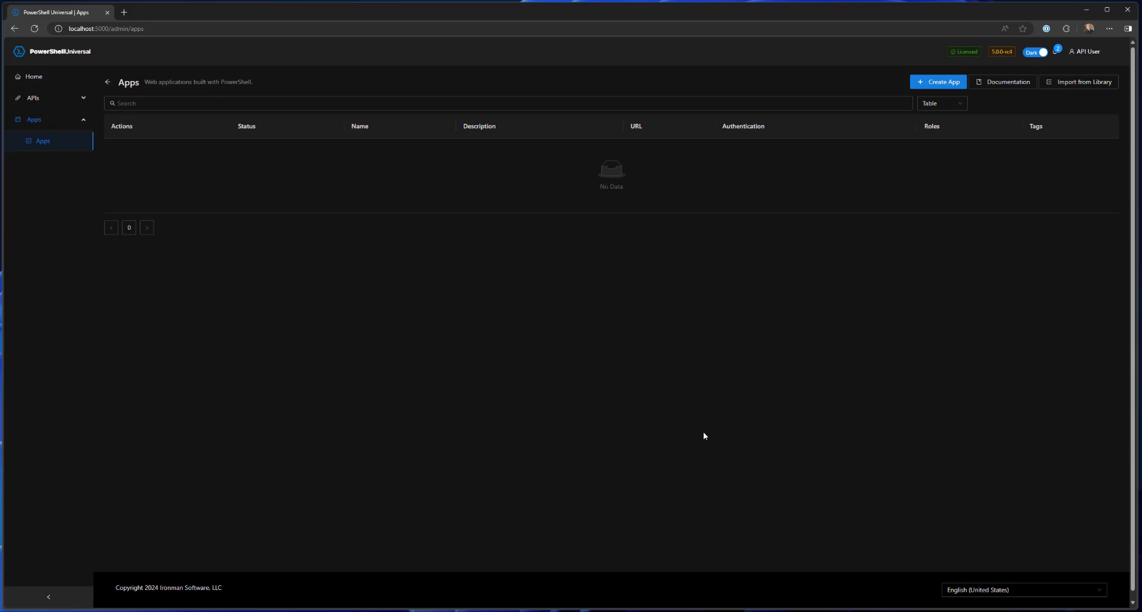
{"action": "mouse_move", "coordinate": [700, 454]}
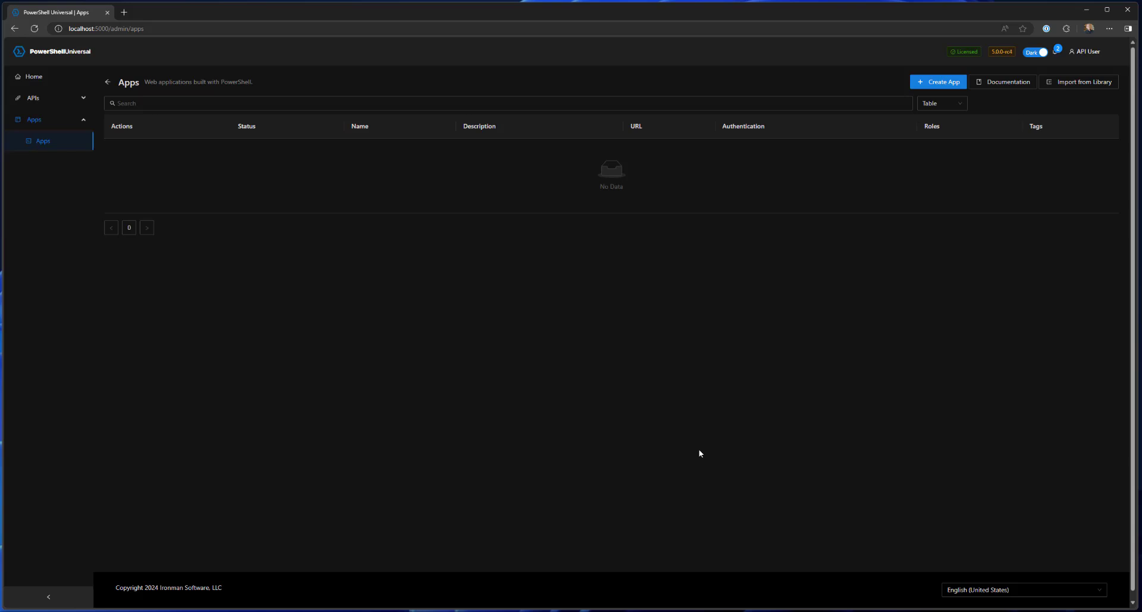
{"action": "mouse_move", "coordinate": [725, 458]}
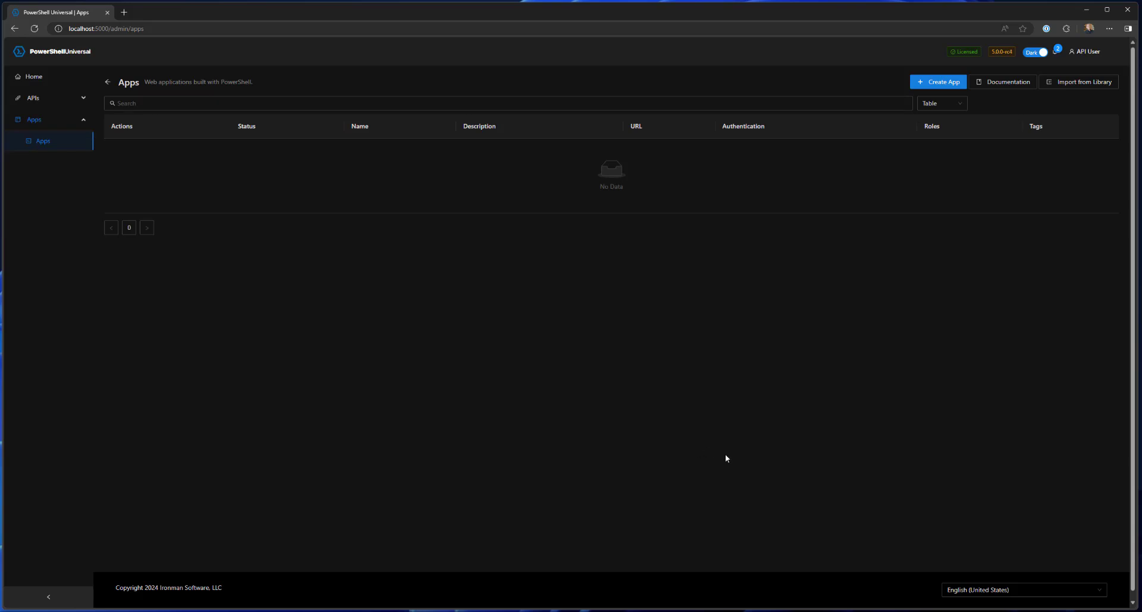
{"action": "mouse_move", "coordinate": [686, 456]}
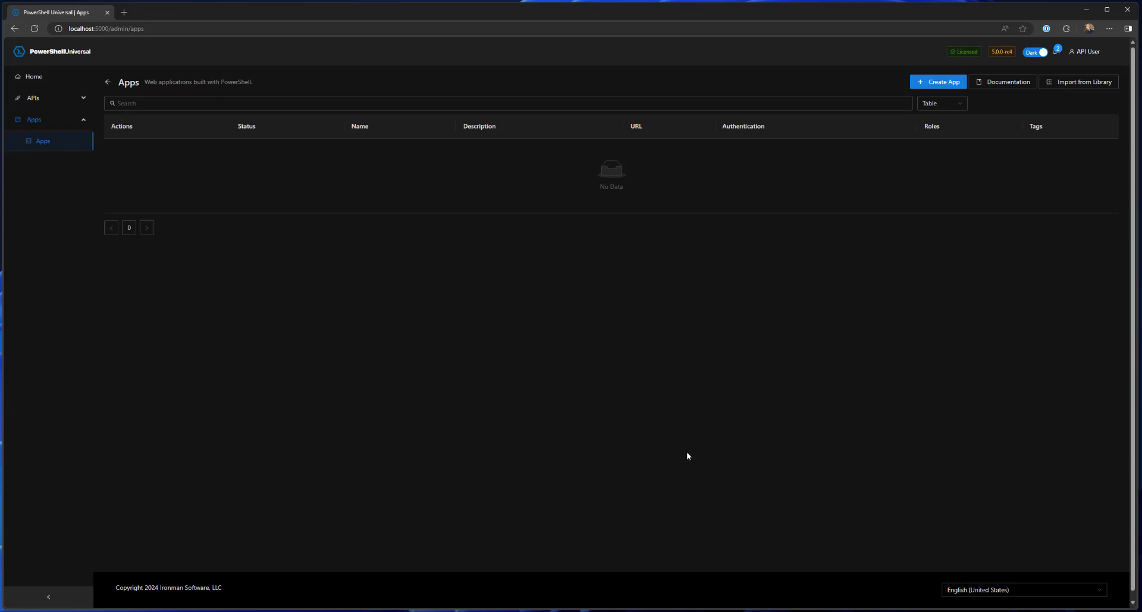
{"action": "mouse_move", "coordinate": [686, 431]}
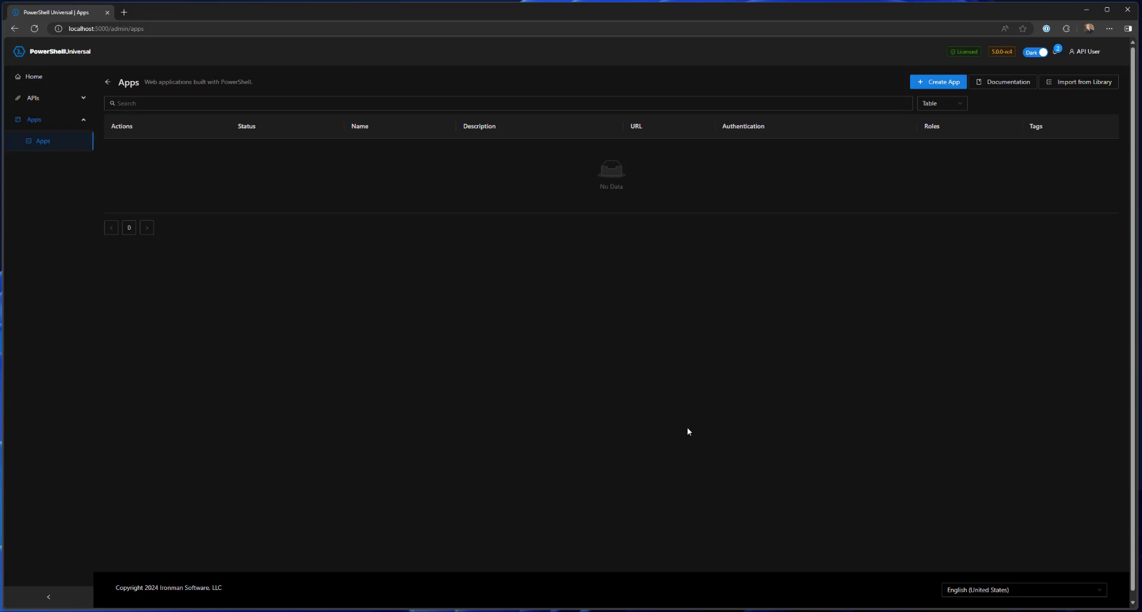